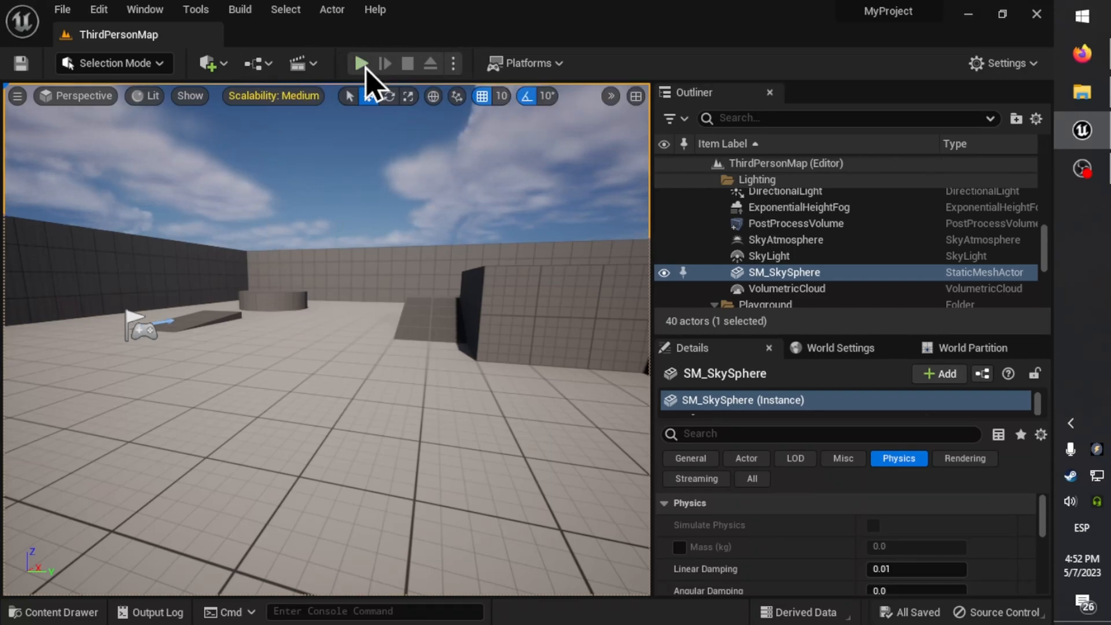
Play the ThirdPersonMap level briefly and stop the session.
{"action": "left_click", "coordinate": [361, 64]}
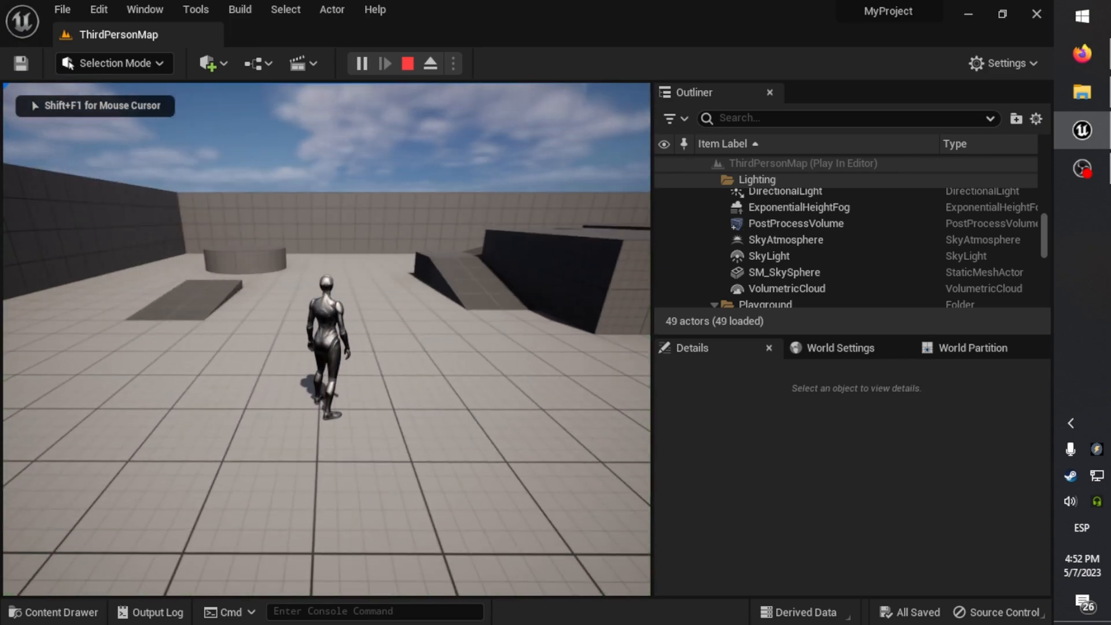
{"action": "left_click", "coordinate": [407, 62]}
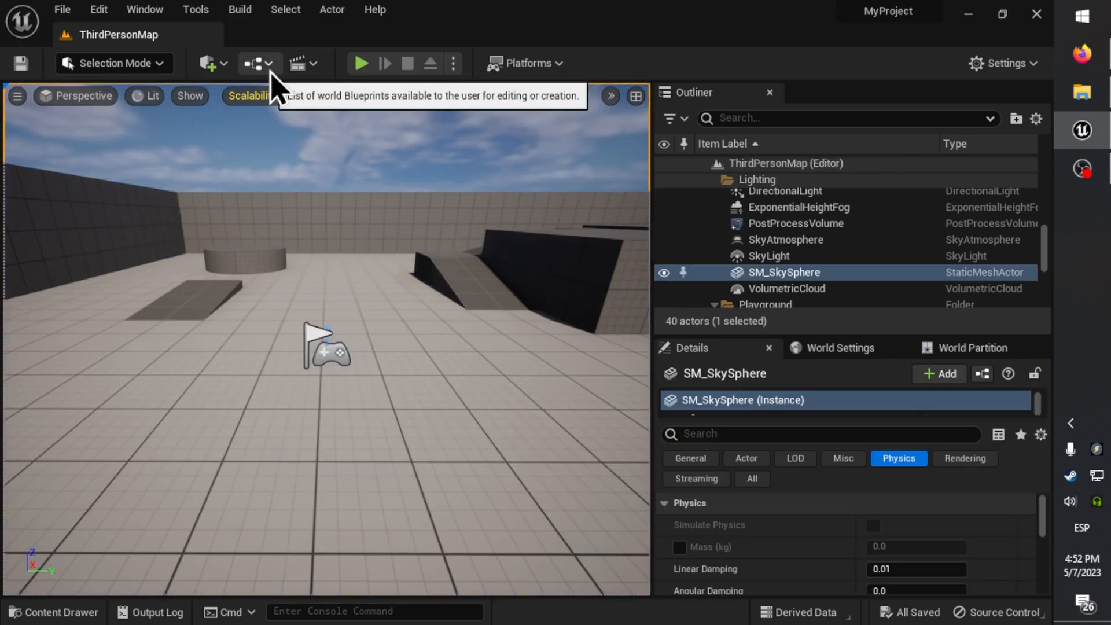
{"action": "mouse_move", "coordinate": [326, 194]}
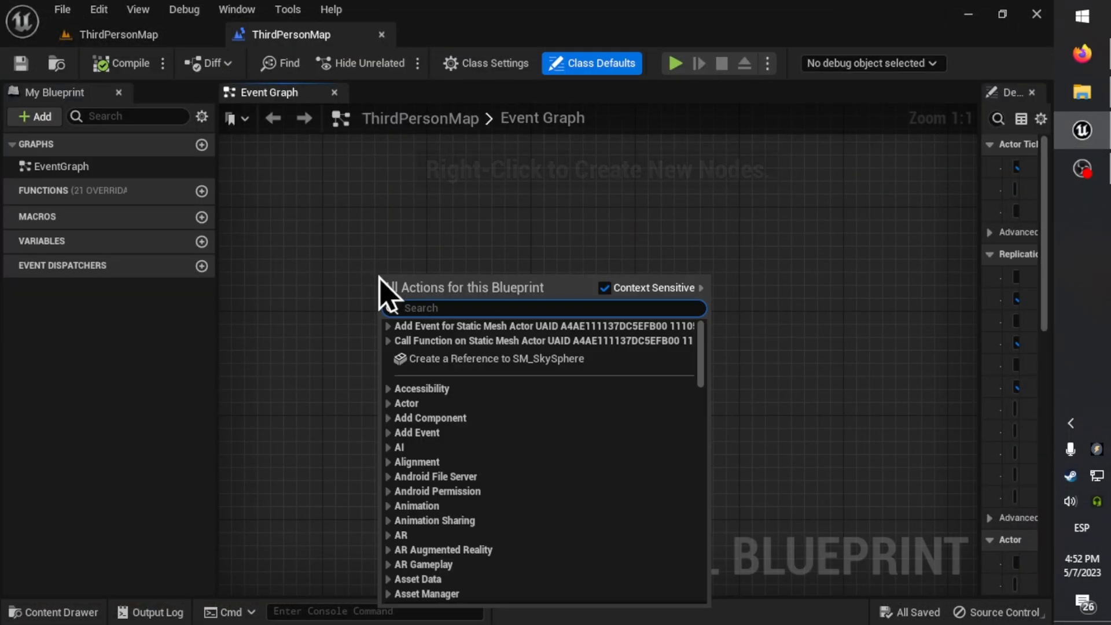
Add a custom event to the Level Blueprint named MyLevelBP_CustomMethod.
{"action": "type", "text": "custom"}
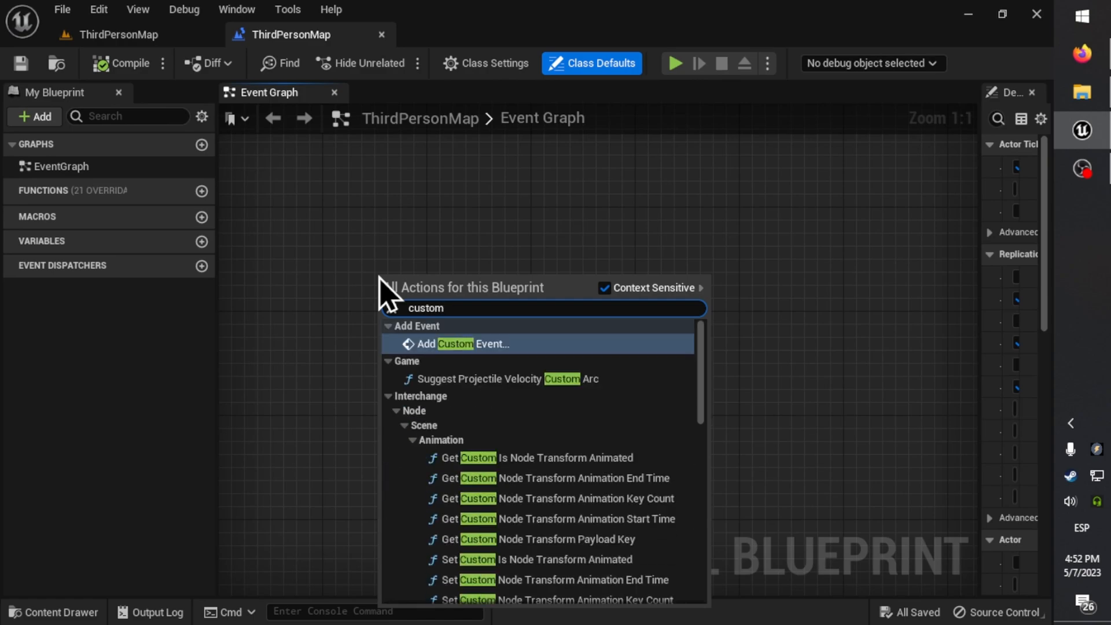
{"action": "left_click", "coordinate": [461, 344]}
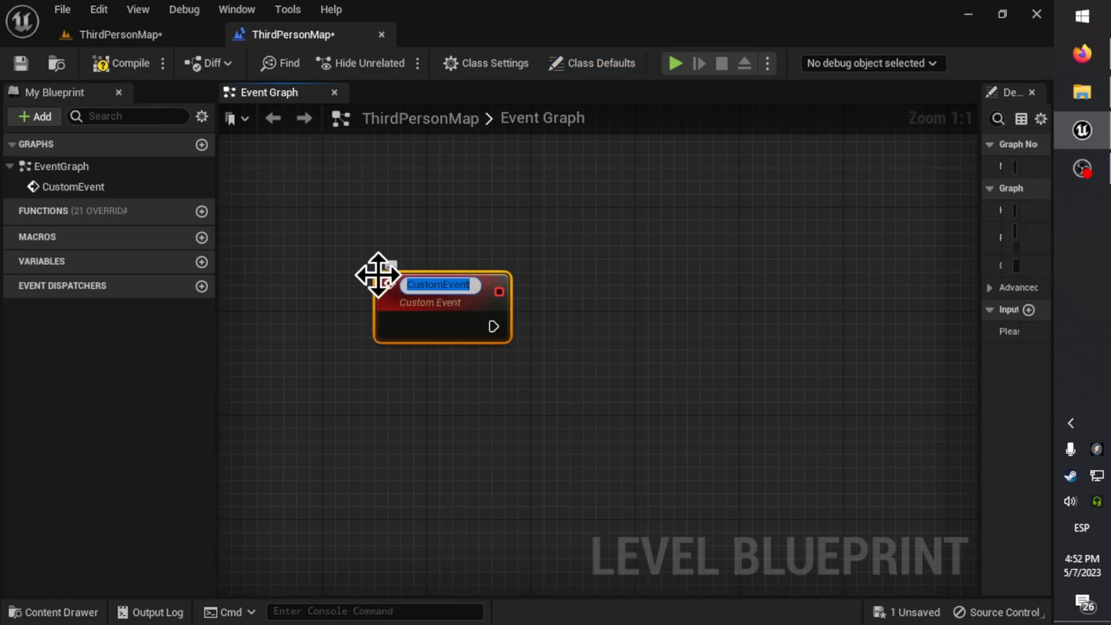
{"action": "type", "text": "MEth"}
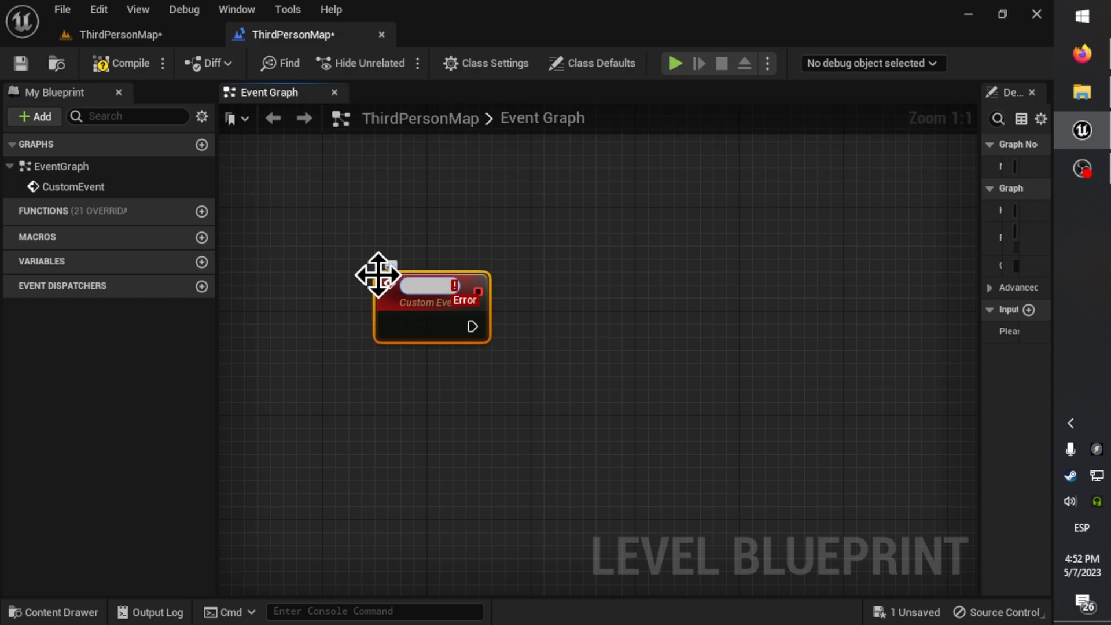
{"action": "type", "text": "MyLe"}
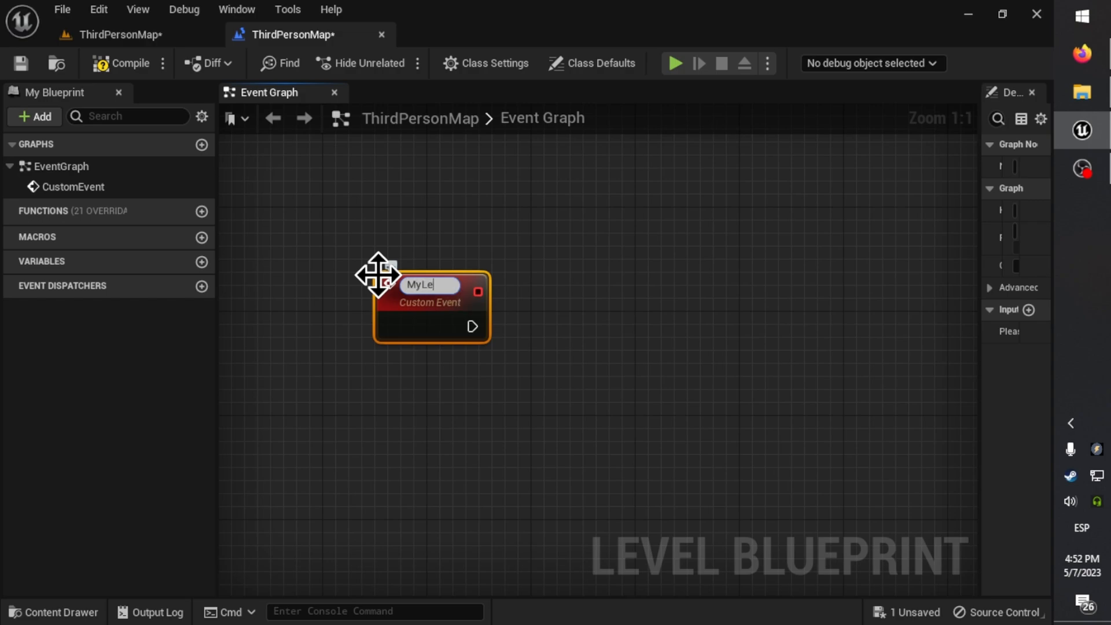
{"action": "type", "text": "velBP_CustomMethod"}
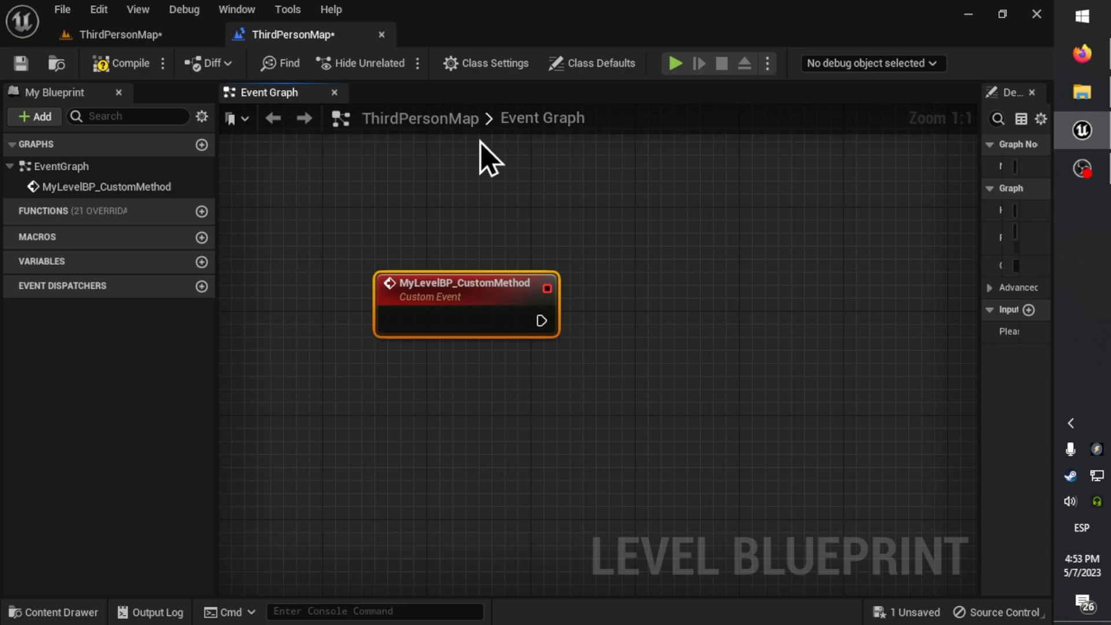
Reposition the MyLevelBP_CustomMethod event node in the graph.
{"action": "left_click_drag", "start_coordinate": [466, 291], "coordinate": [404, 224]}
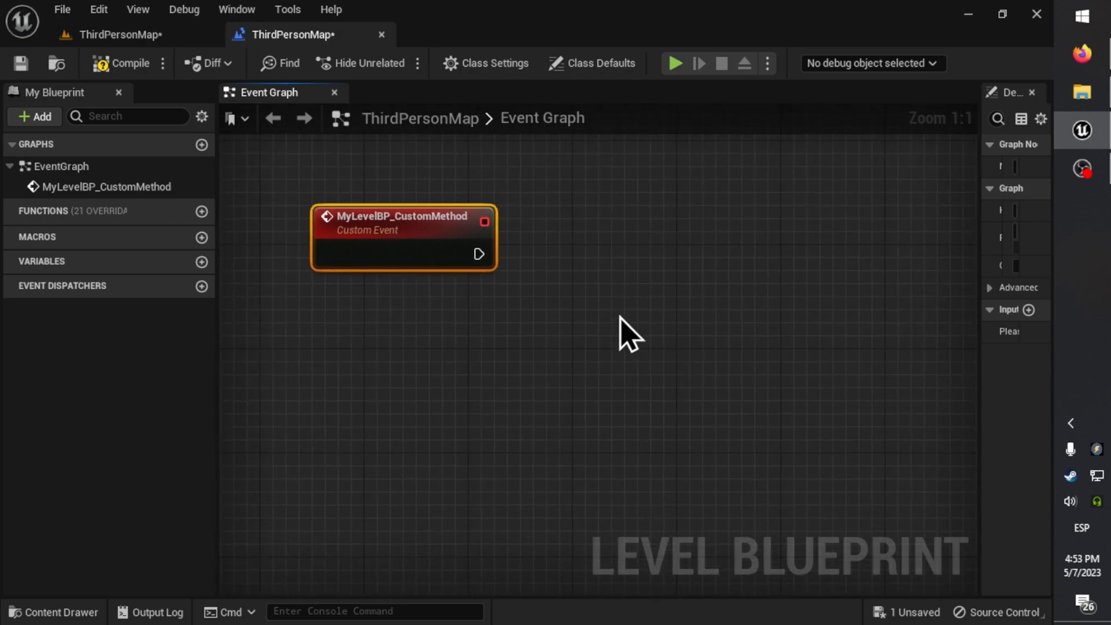
{"action": "left_click_drag", "start_coordinate": [482, 253], "coordinate": [659, 273]}
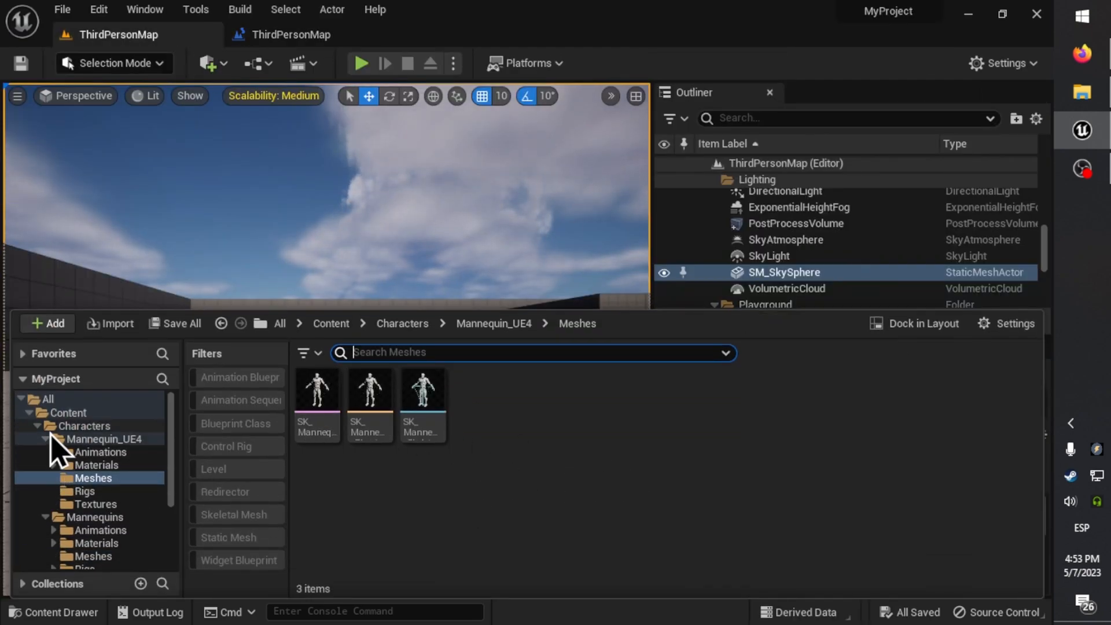
Create an Actor blueprint bp_cube in ThirdPerson/Blueprints and open it for editing.
{"action": "left_click", "coordinate": [89, 503]}
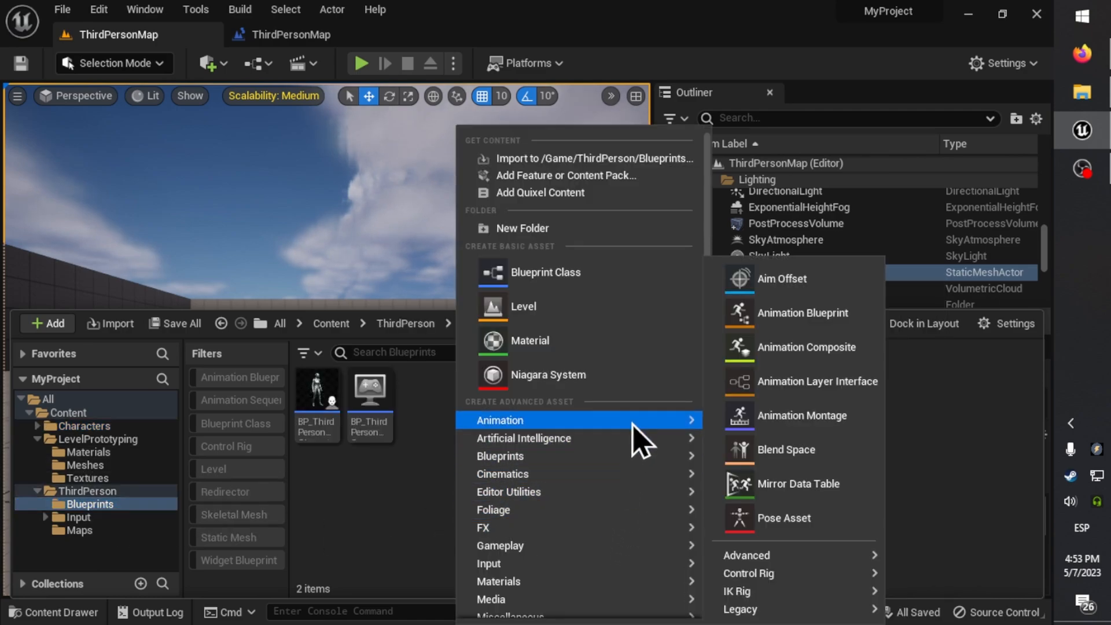
{"action": "mouse_move", "coordinate": [523, 305]}
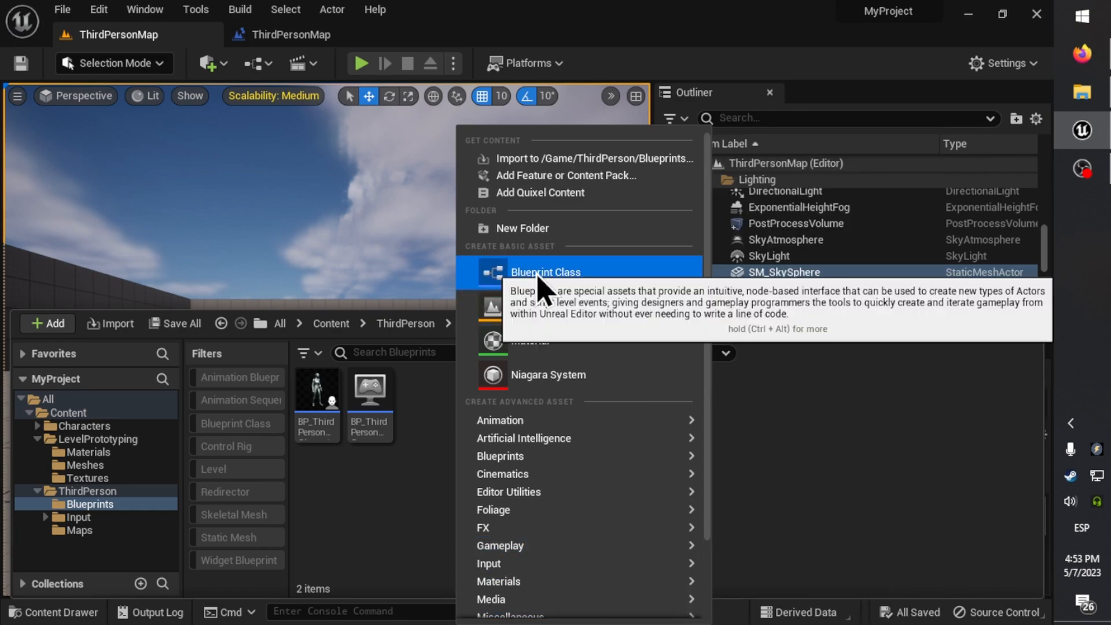
{"action": "left_click", "coordinate": [543, 272]}
{"action": "type", "text": "bp_cube"}
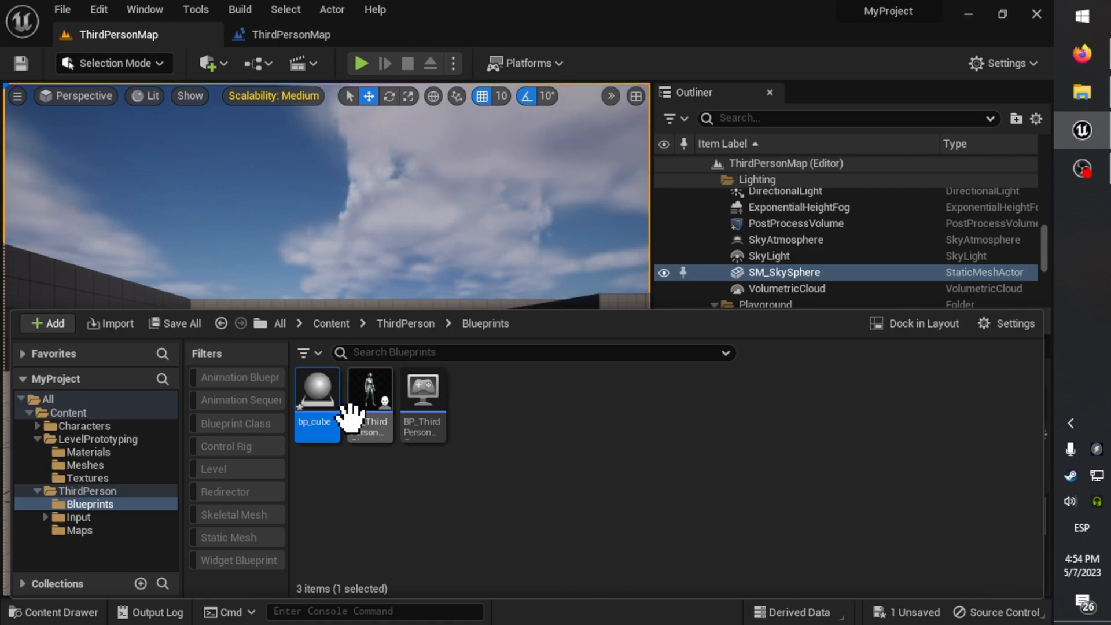
{"action": "double_click", "coordinate": [316, 390]}
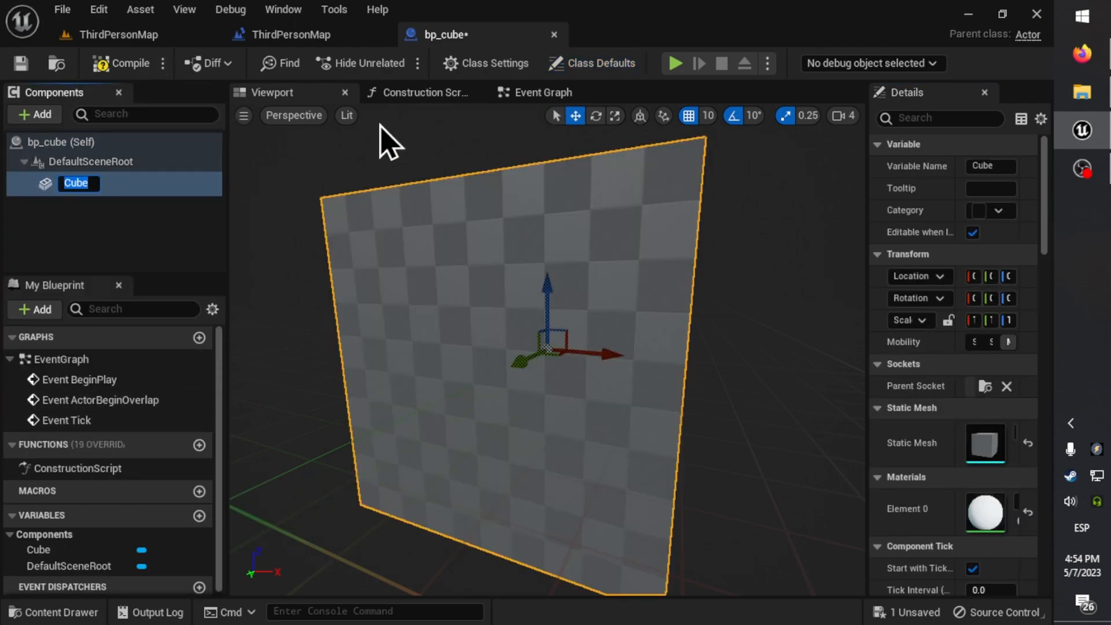
Place bp_cube in ThirdPersonMap and raise it above the floor.
{"action": "left_click", "coordinate": [110, 34]}
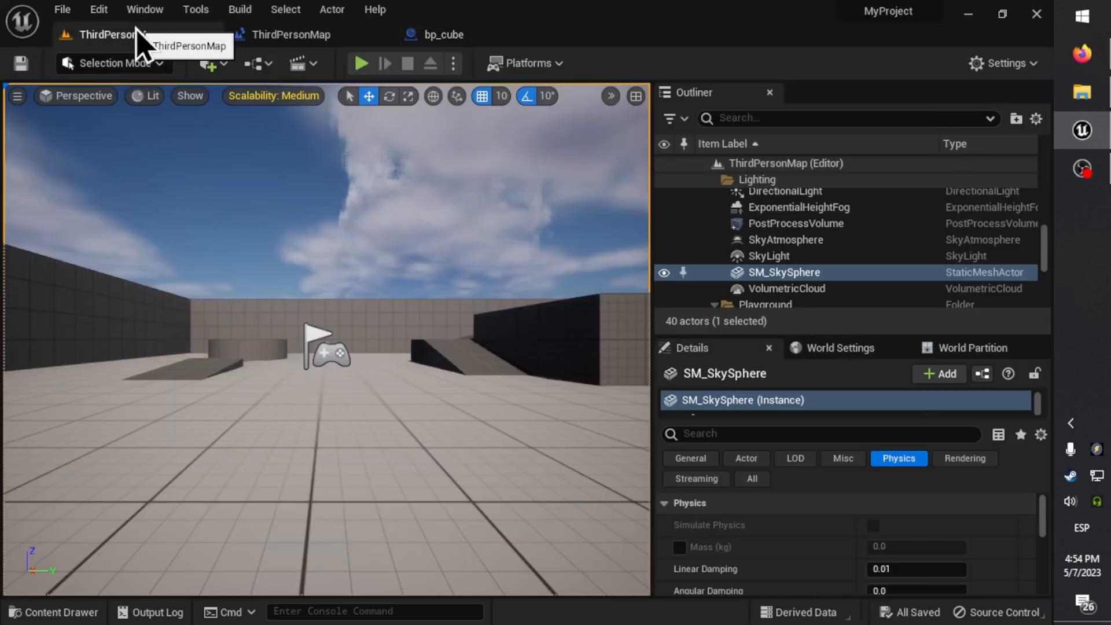
{"action": "left_click", "coordinate": [53, 611]}
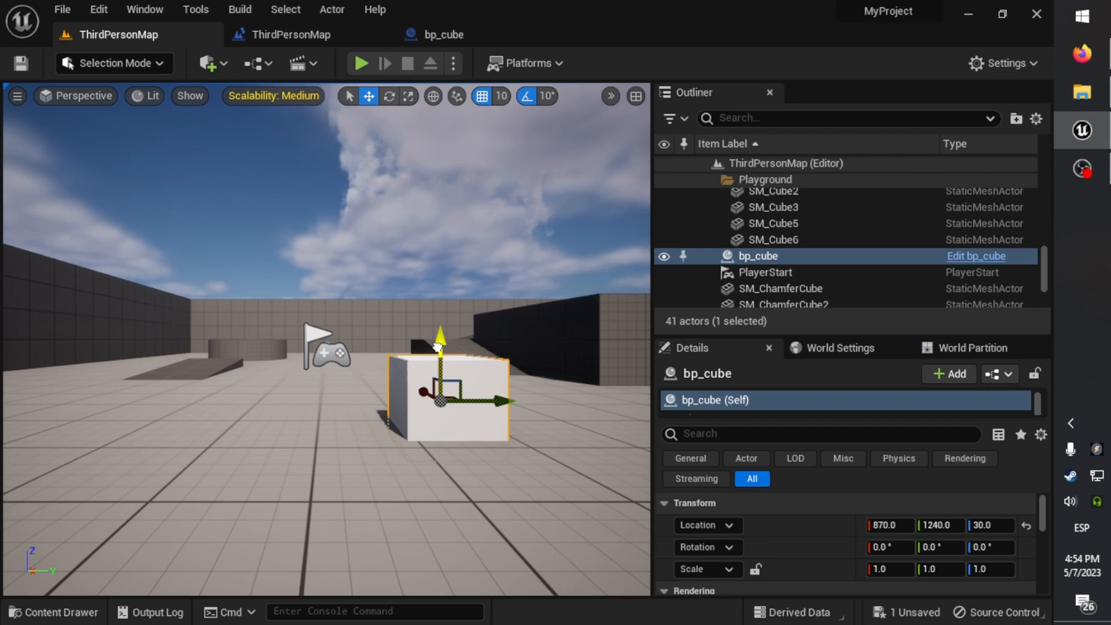
{"action": "left_click_drag", "start_coordinate": [440, 347], "coordinate": [440, 311]}
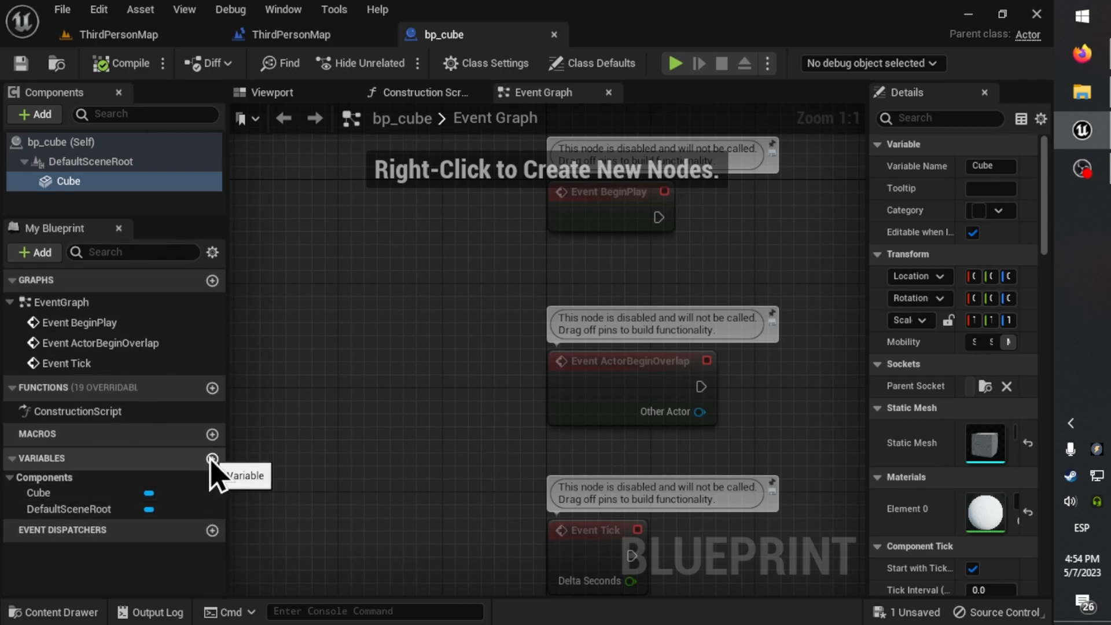
Add a bp_cube variable named LevelBP_reference and search 'third' for its type.
{"action": "left_click", "coordinate": [211, 458]}
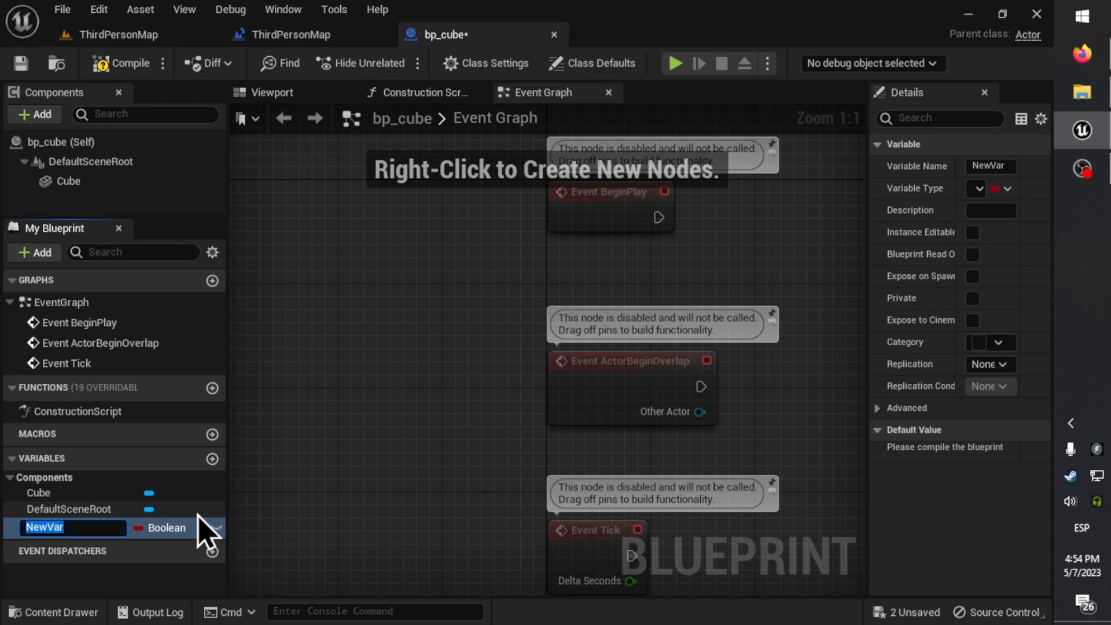
{"action": "type", "text": "Level"}
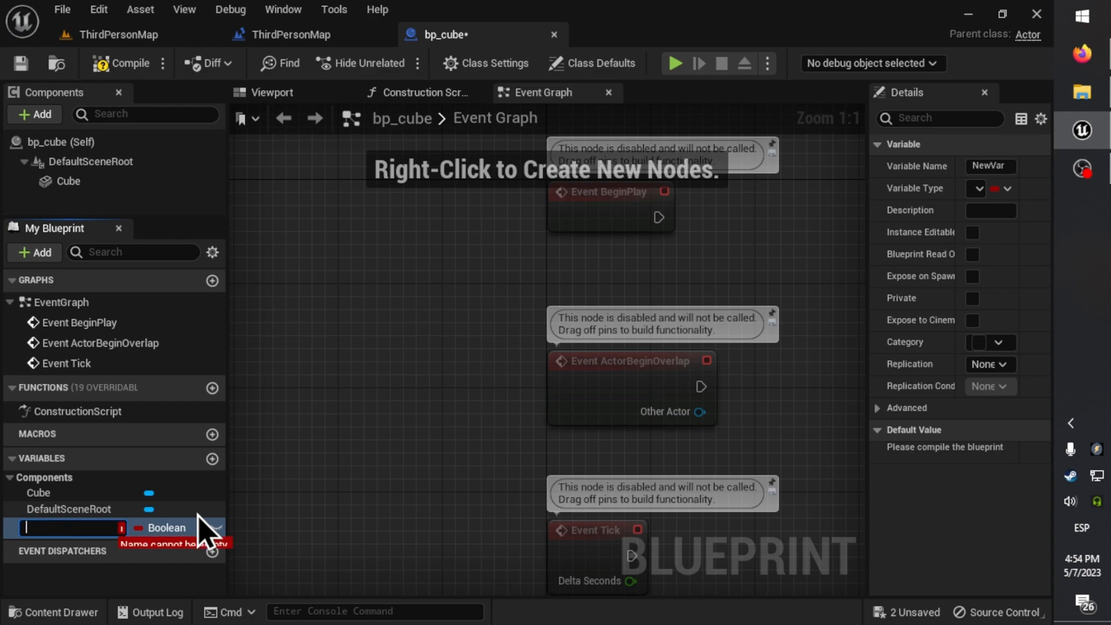
{"action": "type", "text": "LevelBP_reference"}
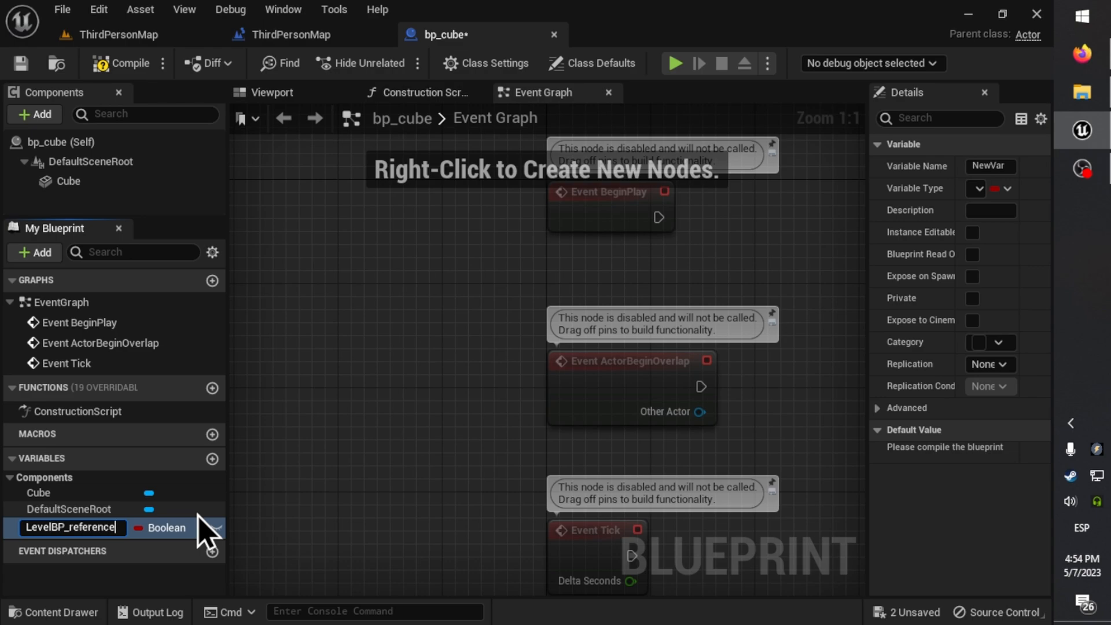
{"action": "left_click", "coordinate": [163, 528]}
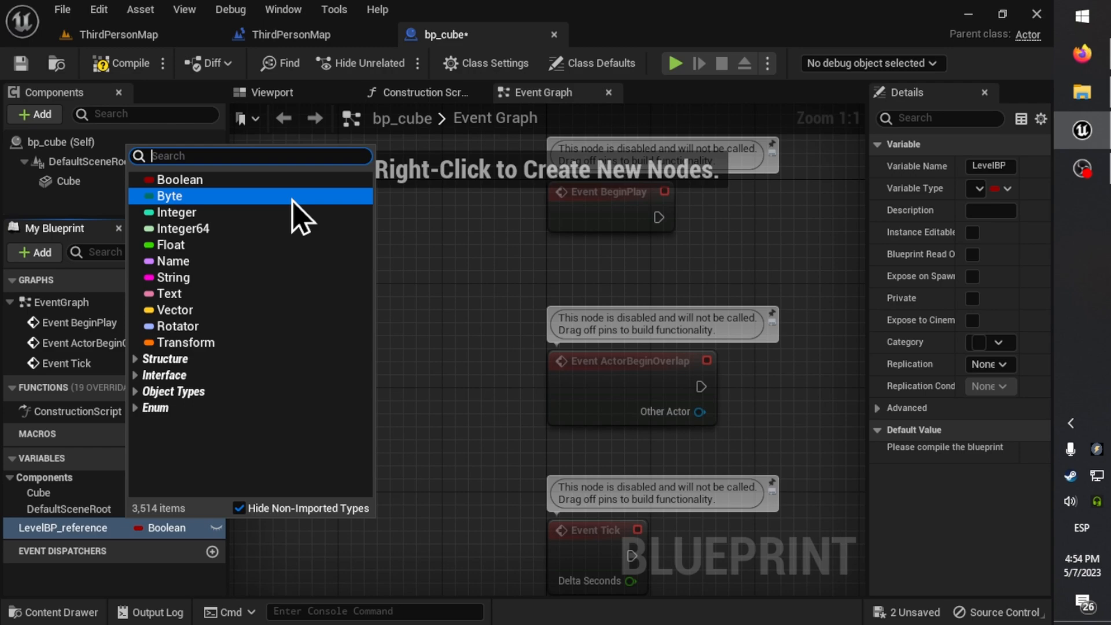
{"action": "type", "text": "third"}
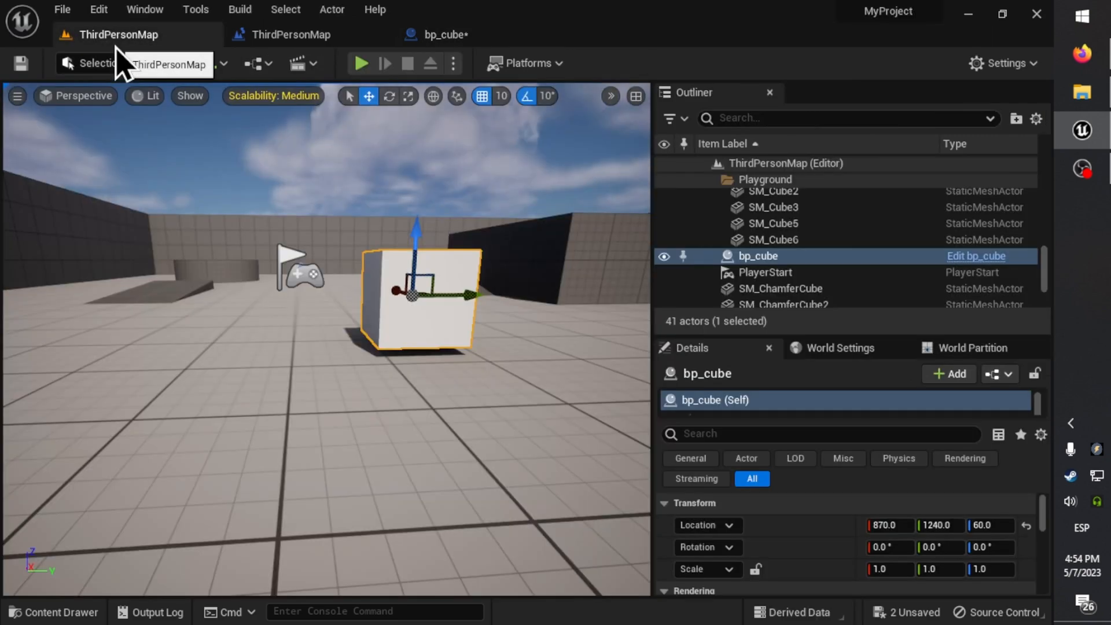
Create the Blueprint Interface bpi_mylevelbp_interface and open it for editing.
{"action": "left_click", "coordinate": [289, 33]}
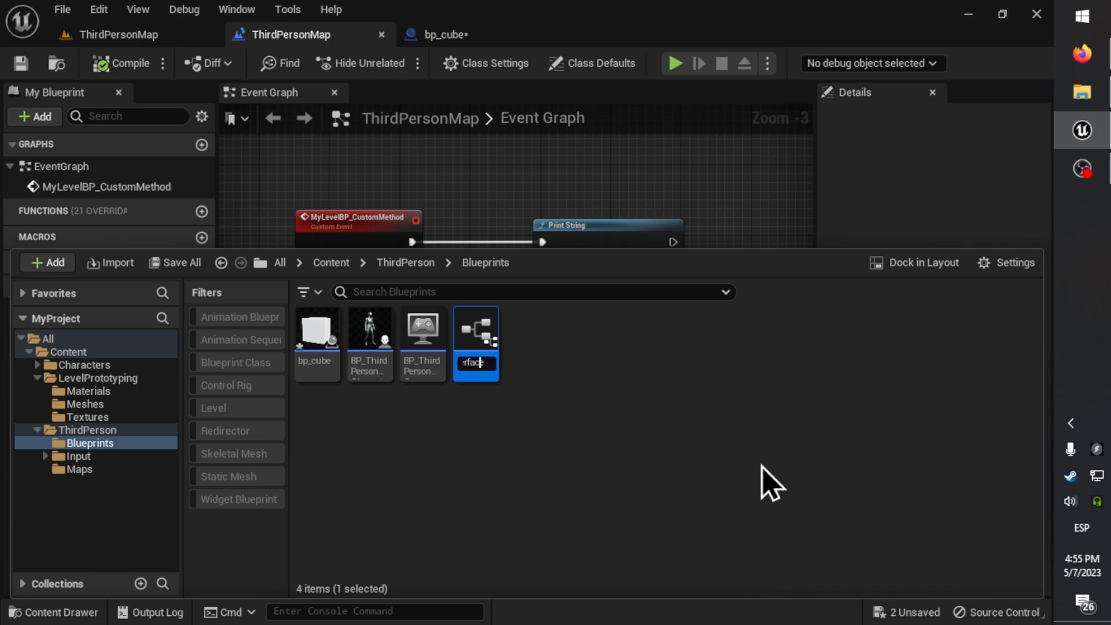
{"action": "type", "text": "b_inte"}
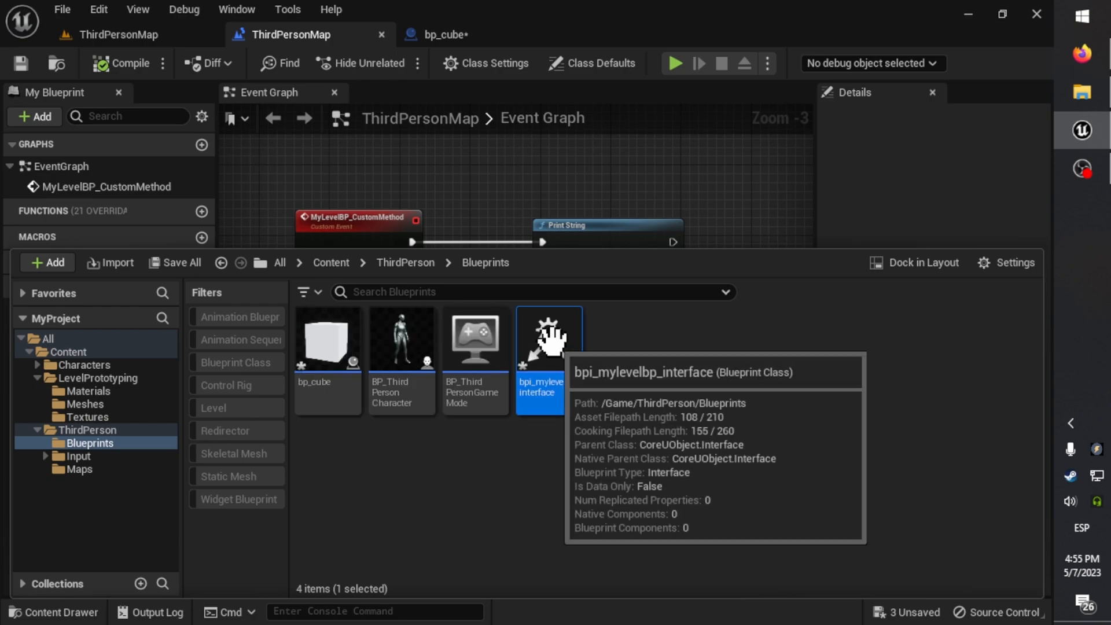
{"action": "double_click", "coordinate": [548, 336]}
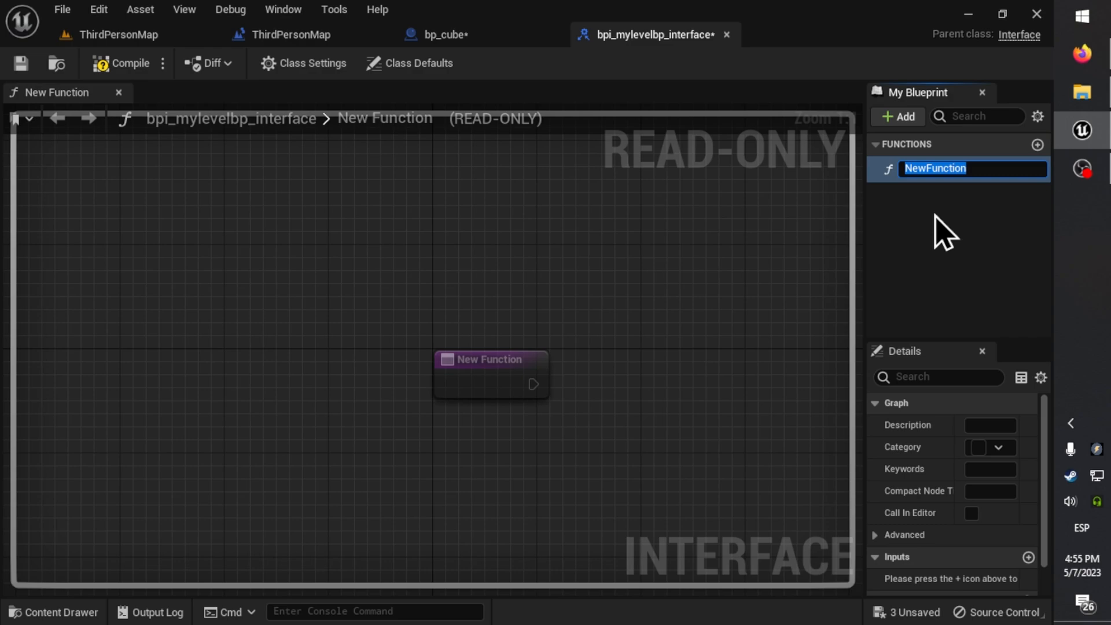
Name the function MethodThatShouldExistsOnMyLevelBP and add a Boolean input Some Parameter.
{"action": "type", "text": "MethodThatExist"}
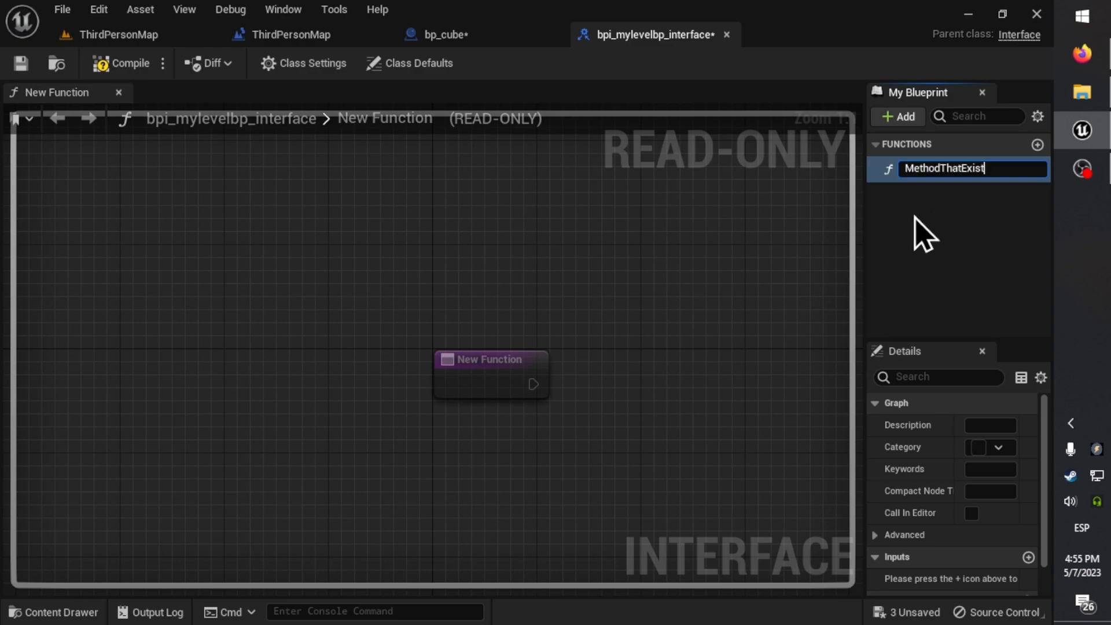
{"action": "type", "text": "MethodThatShouldExistsOnMyLevel"}
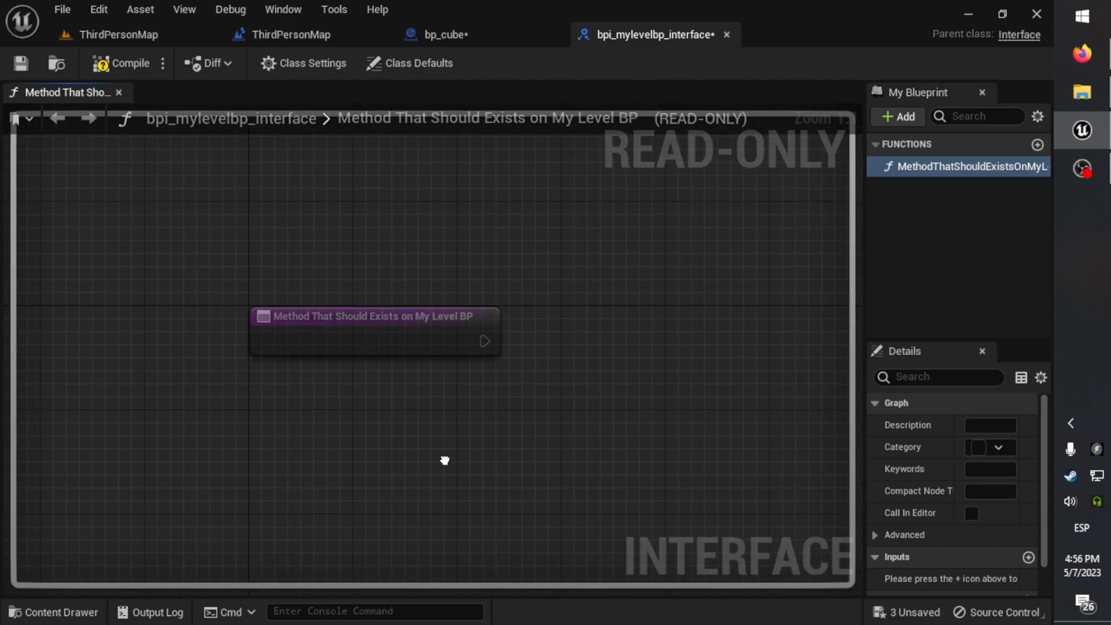
{"action": "left_click", "coordinate": [373, 316]}
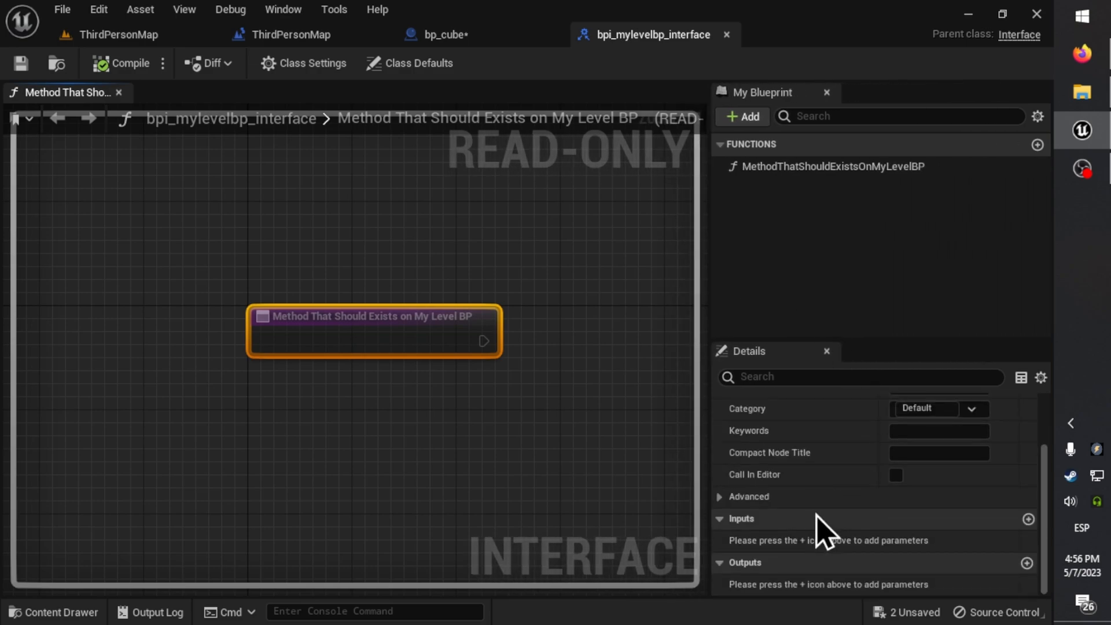
{"action": "left_click", "coordinate": [1028, 518]}
{"action": "type", "text": "some"}
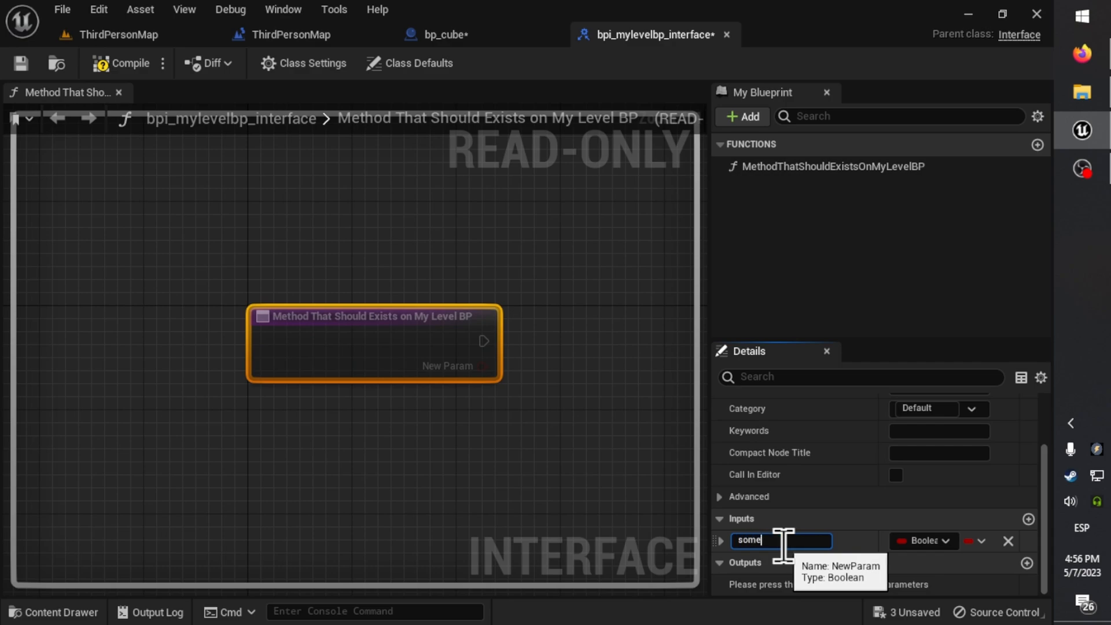
{"action": "type", "text": "parameter"}
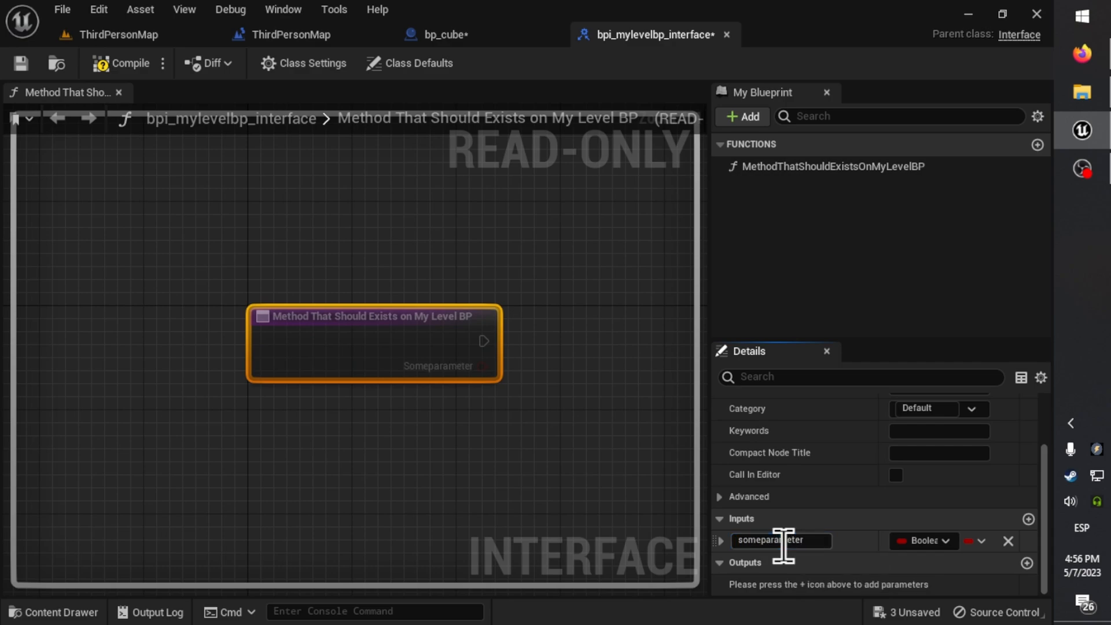
{"action": "mouse_move", "coordinate": [779, 541]}
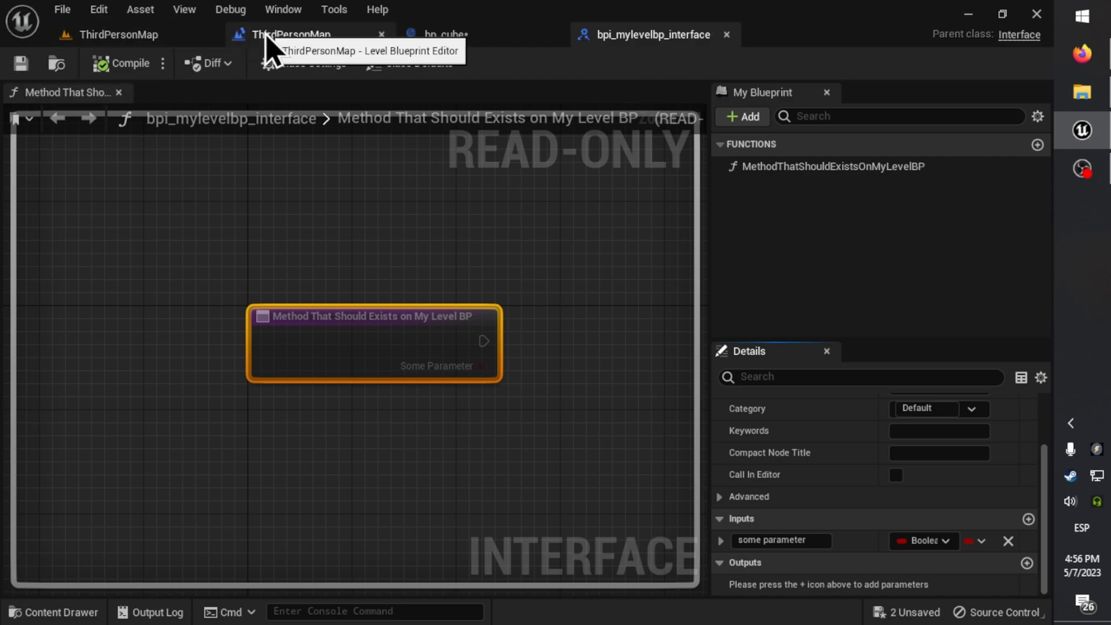
Implement bpi_mylevelbp_interface in the Level Blueprint's Class Settings and add its event.
{"action": "left_click", "coordinate": [290, 33]}
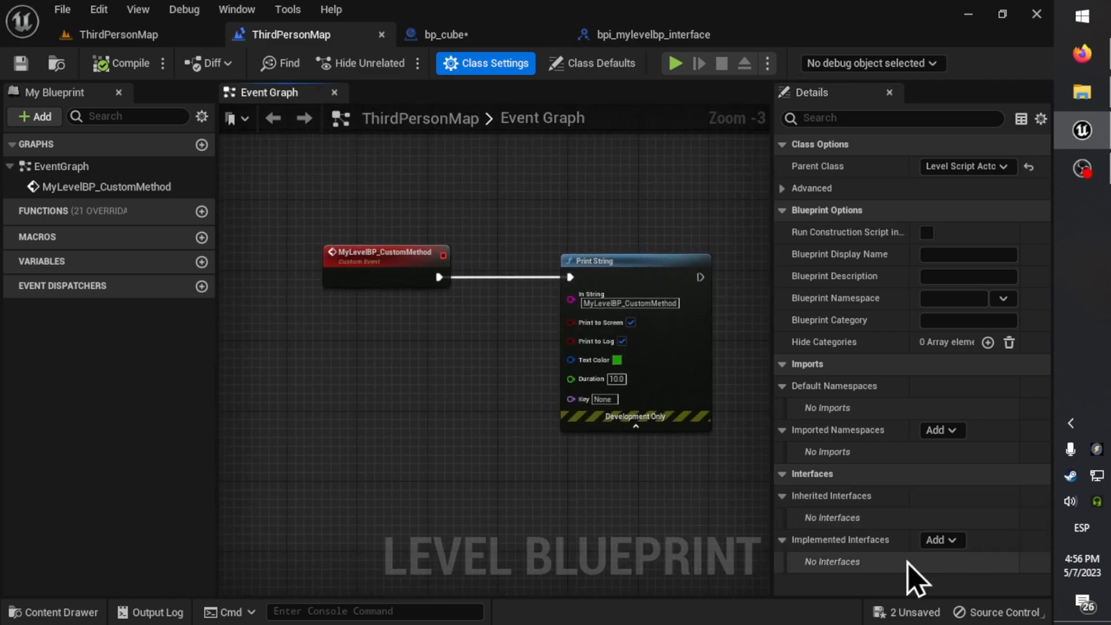
{"action": "left_click", "coordinate": [942, 539]}
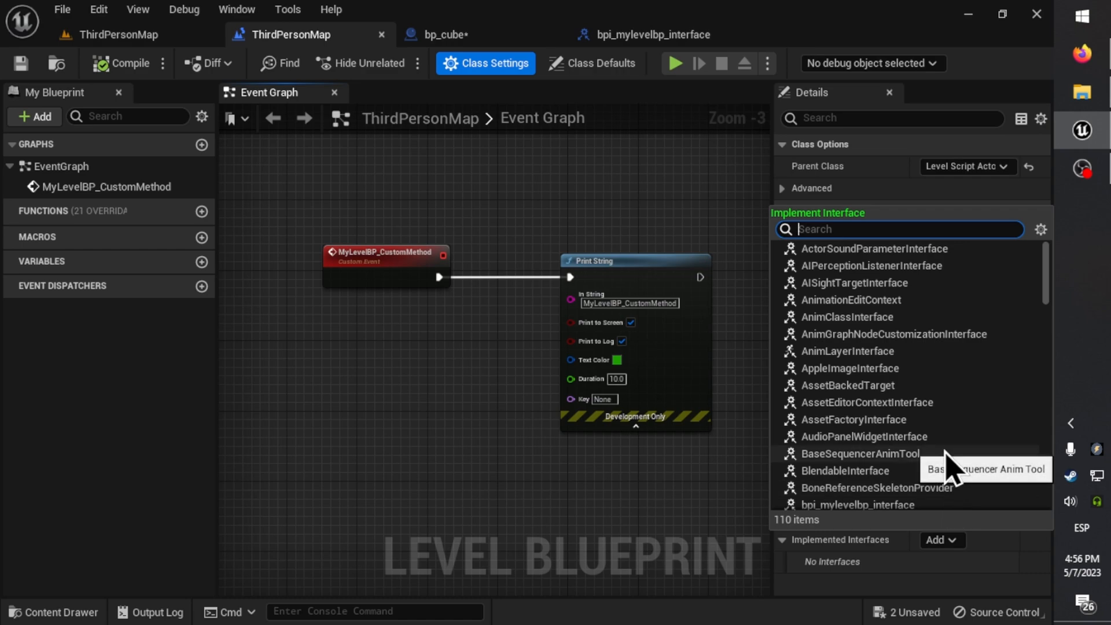
{"action": "type", "text": "bpi_"}
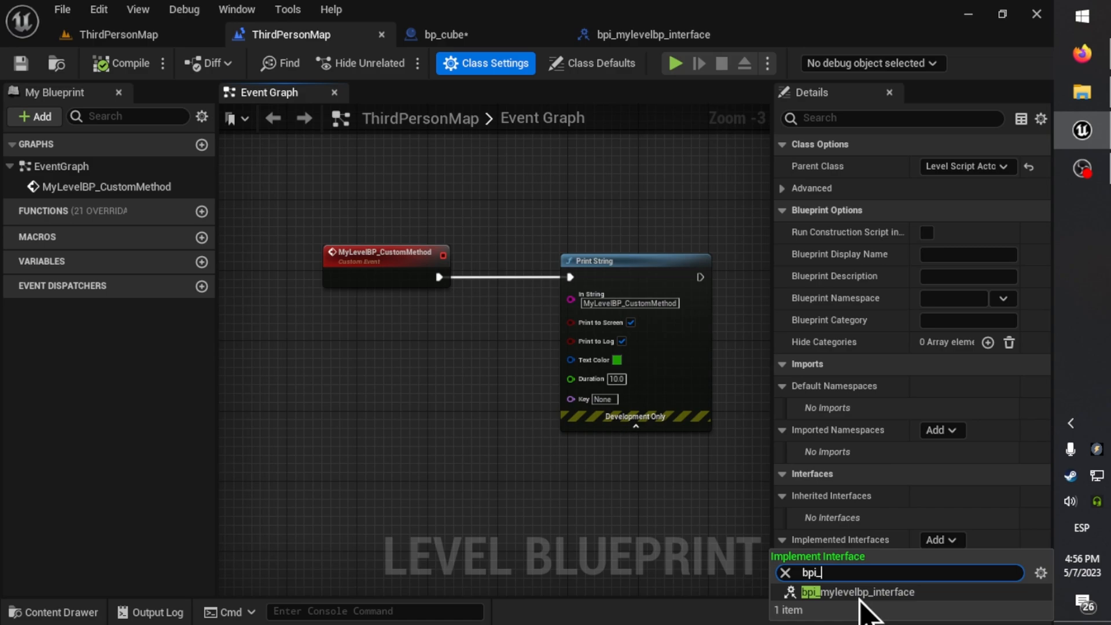
{"action": "left_click", "coordinate": [857, 592]}
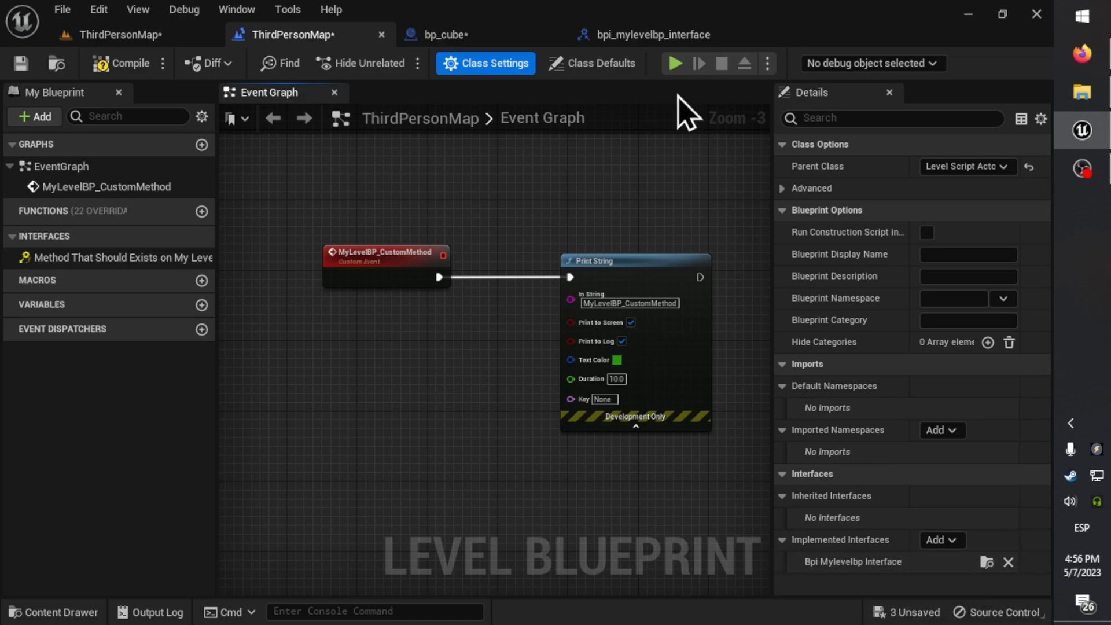
{"action": "mouse_move", "coordinate": [888, 560]}
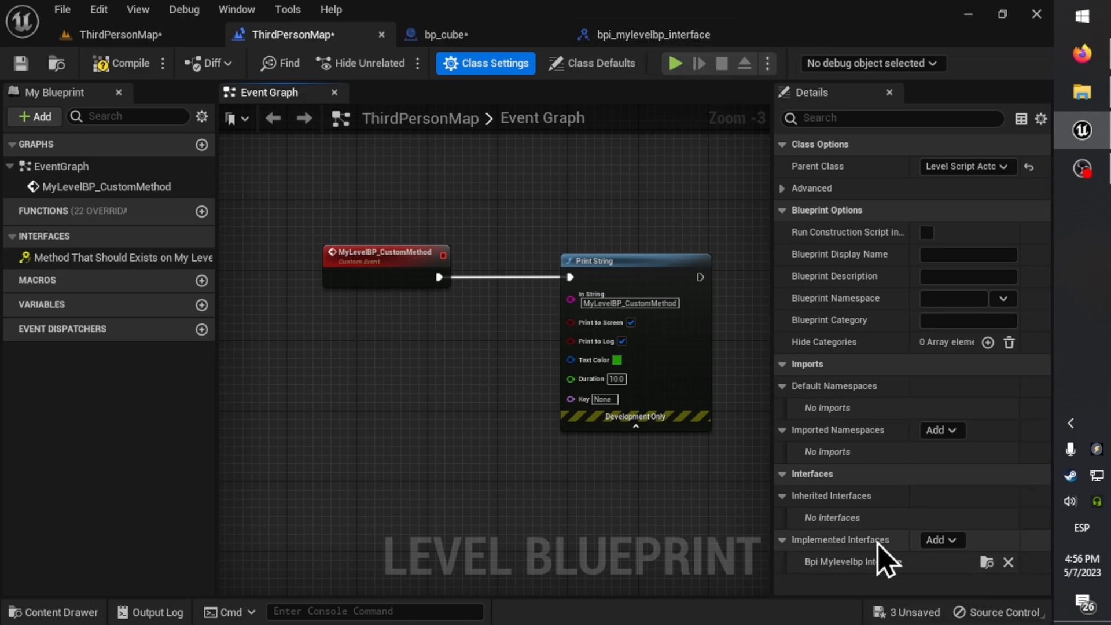
{"action": "left_click", "coordinate": [127, 63]}
{"action": "type", "text": "myle"}
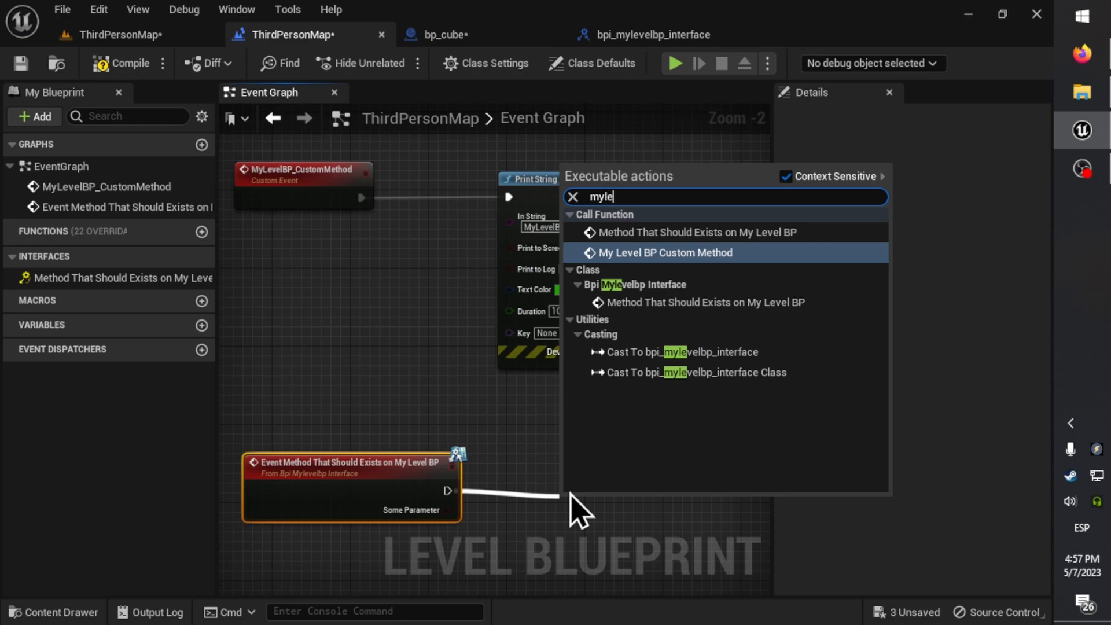
Call My Level BP Custom Method from the interface event and arrange the nodes.
{"action": "left_click", "coordinate": [662, 252]}
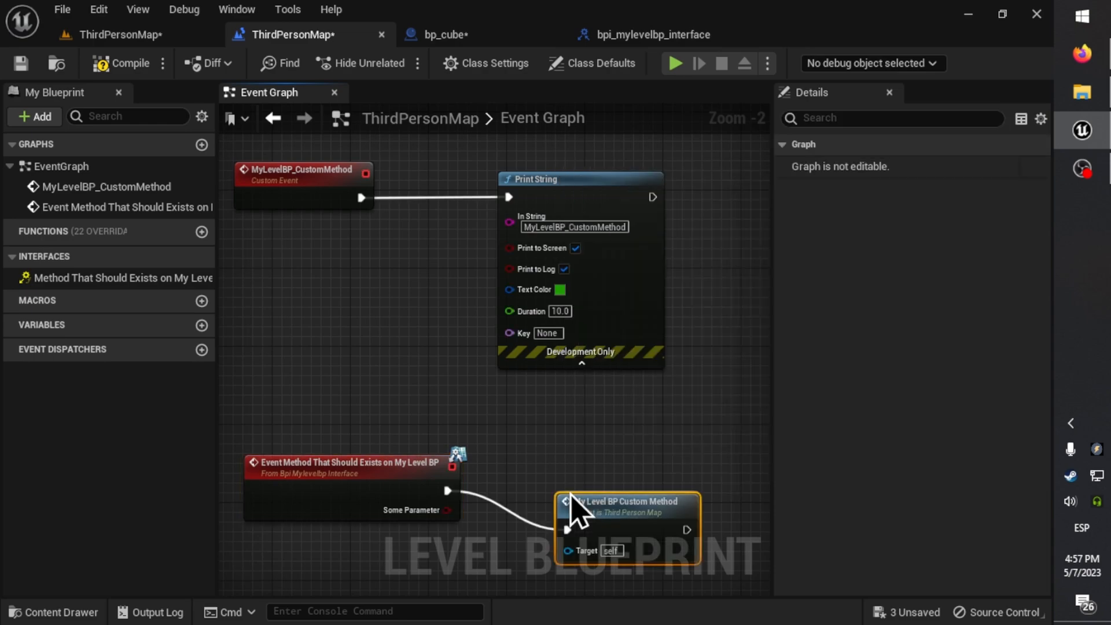
{"action": "left_click_drag", "start_coordinate": [627, 527], "coordinate": [354, 284]}
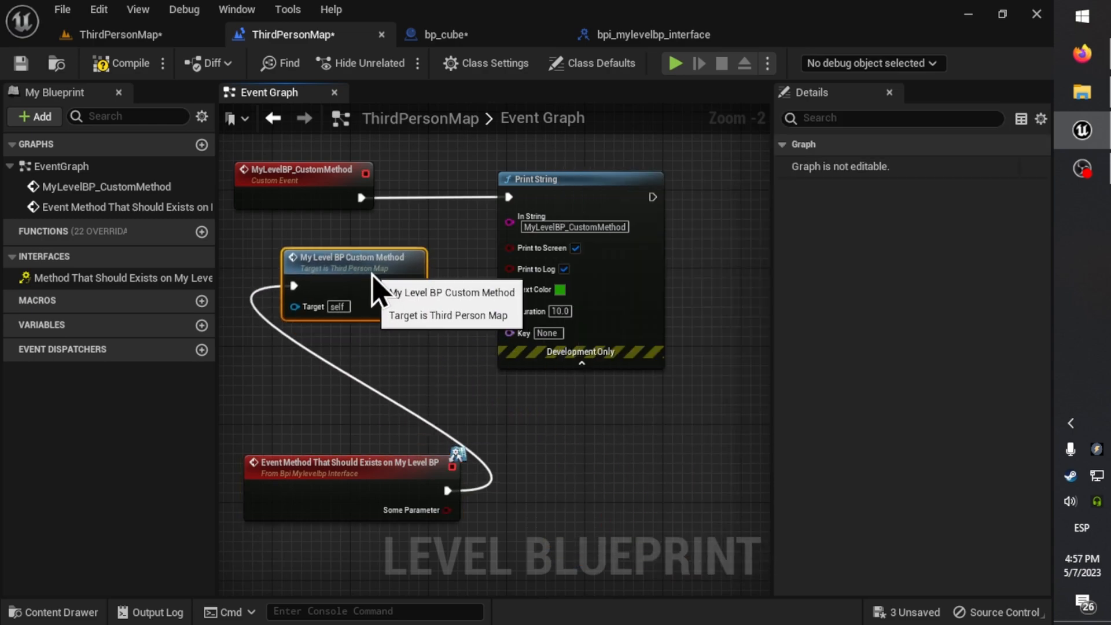
{"action": "left_click_drag", "start_coordinate": [354, 257], "coordinate": [538, 433]}
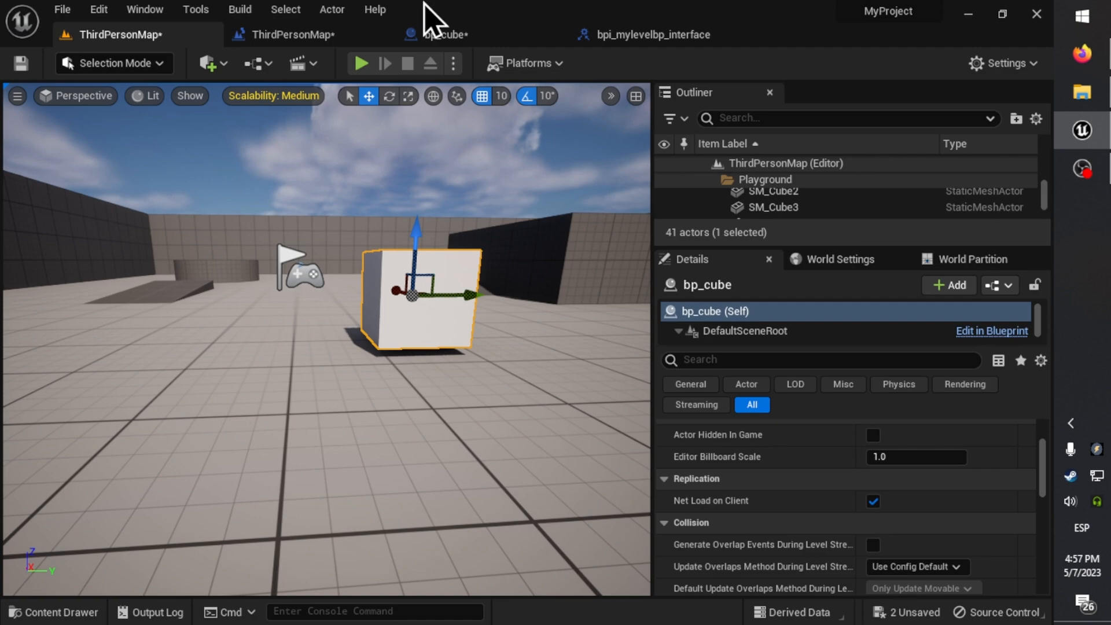
Retype LevelBP_reference as a bpi_mylevelbp_interface reference, save bp_cube, and go to the Level Blueprint.
{"action": "left_click", "coordinate": [444, 33]}
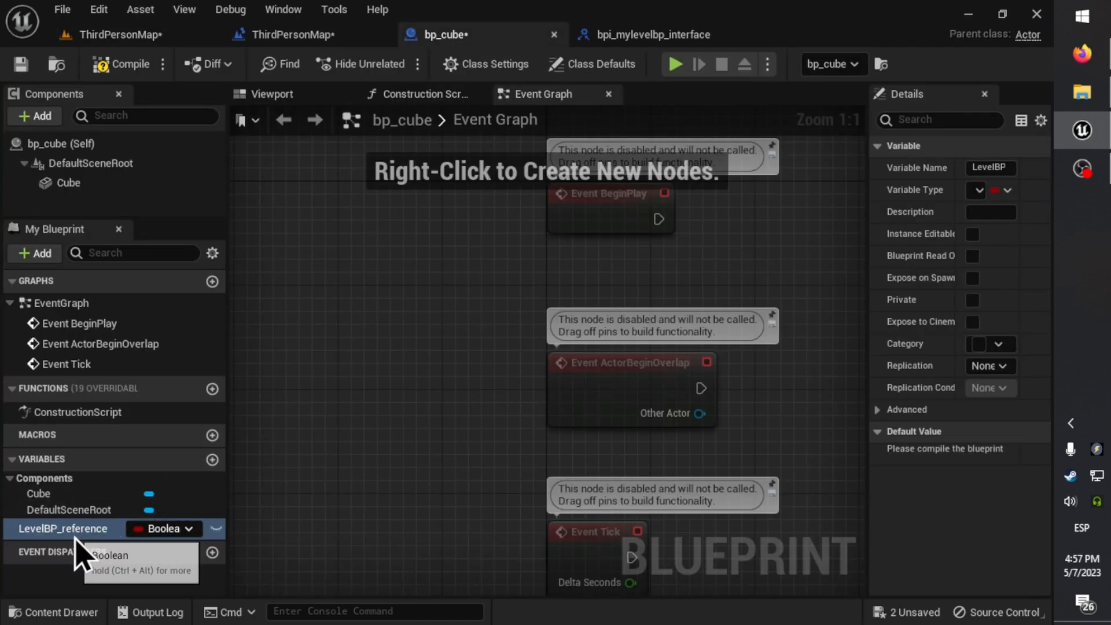
{"action": "left_click", "coordinate": [162, 529]}
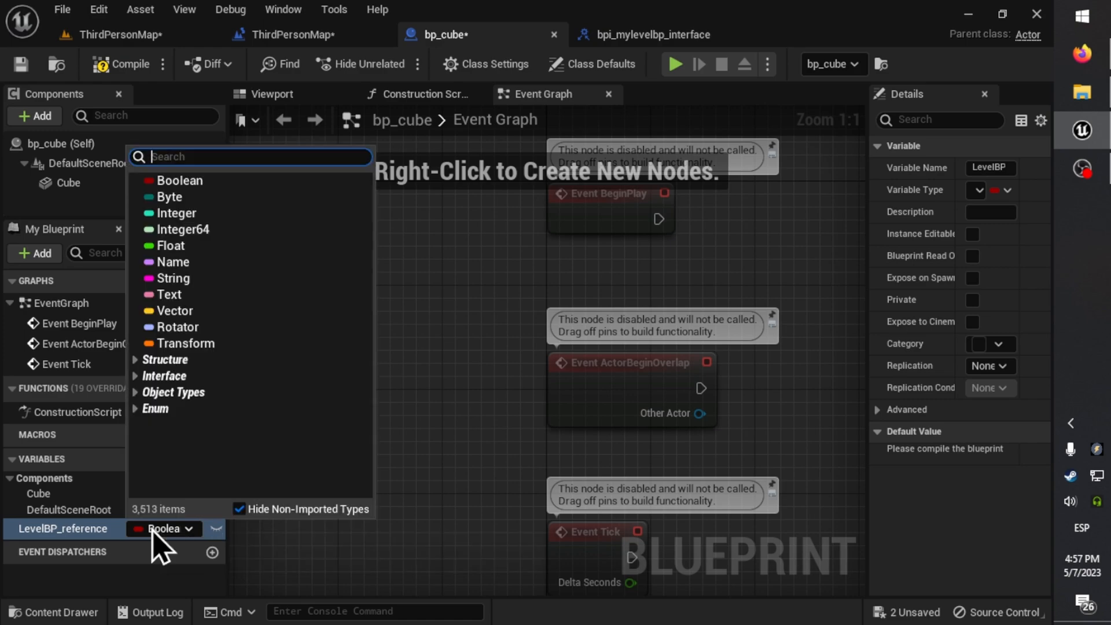
{"action": "type", "text": "bpi"}
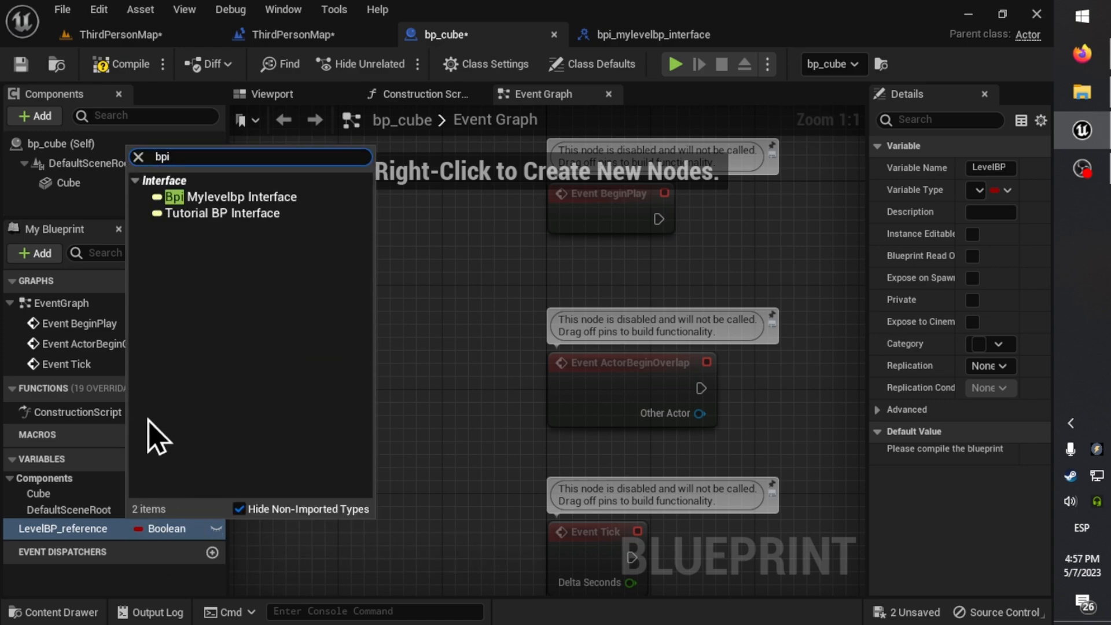
{"action": "mouse_move", "coordinate": [244, 197]}
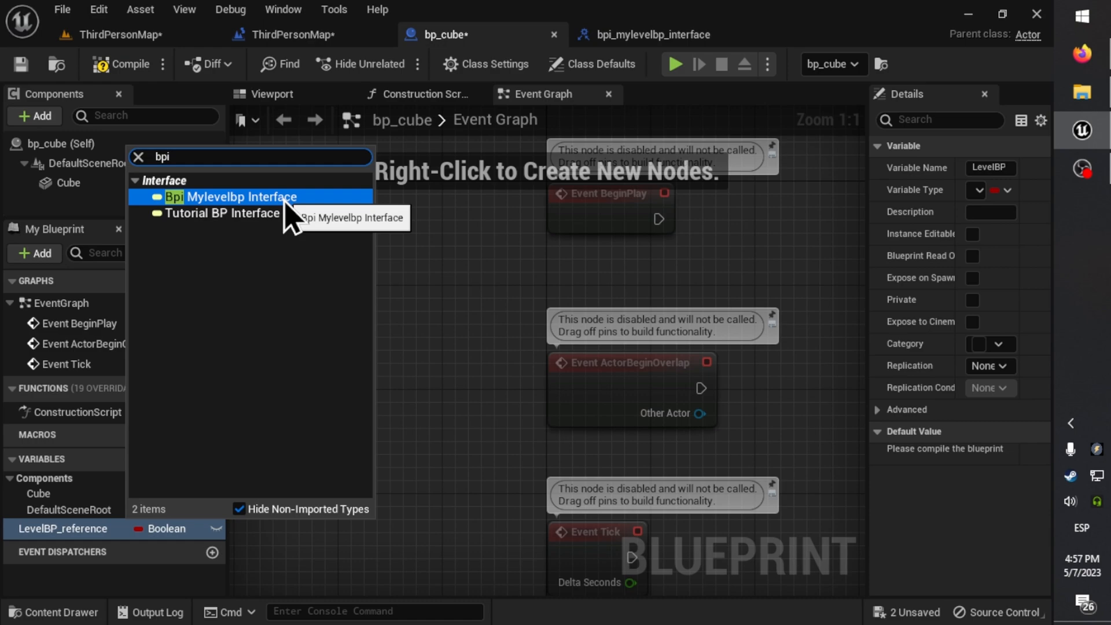
{"action": "left_click", "coordinate": [243, 196]}
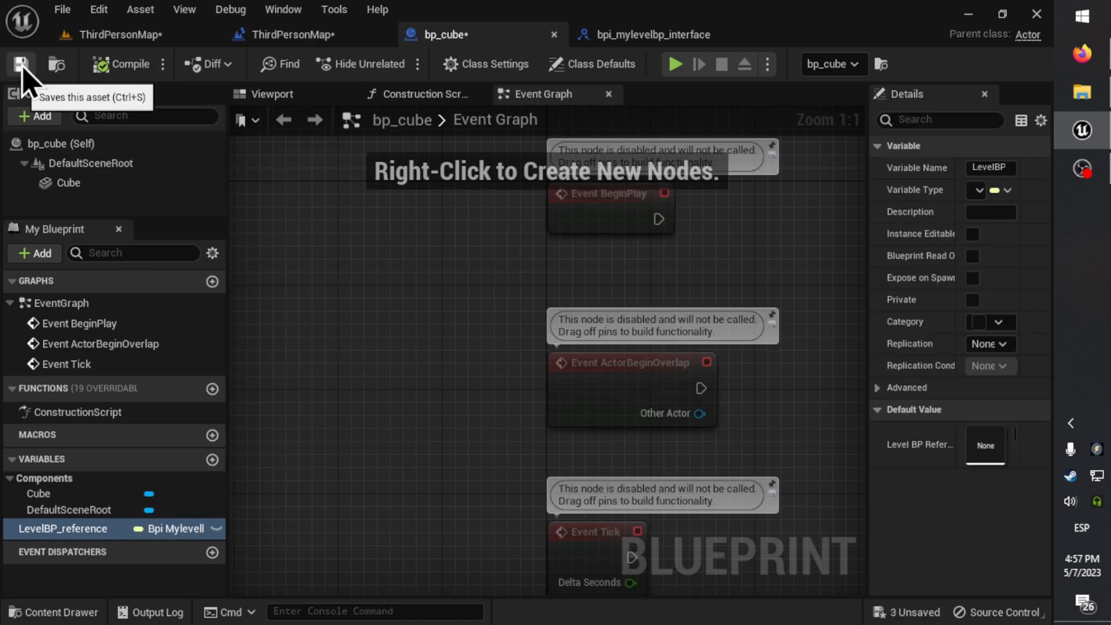
{"action": "left_click", "coordinate": [973, 233]}
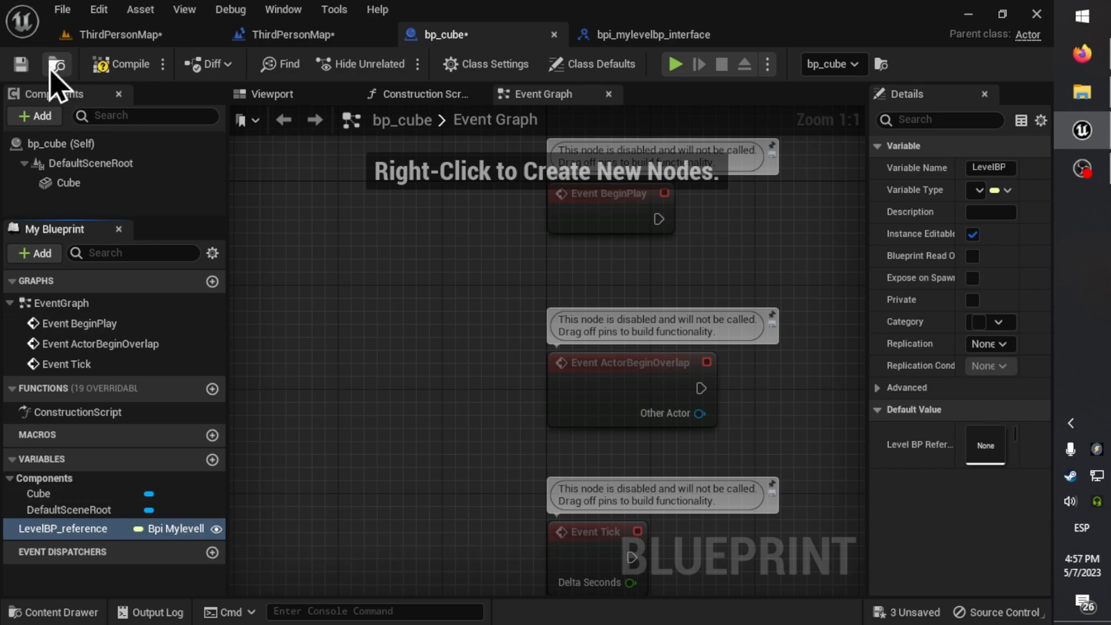
{"action": "left_click", "coordinate": [127, 34]}
{"action": "type", "text": "level"}
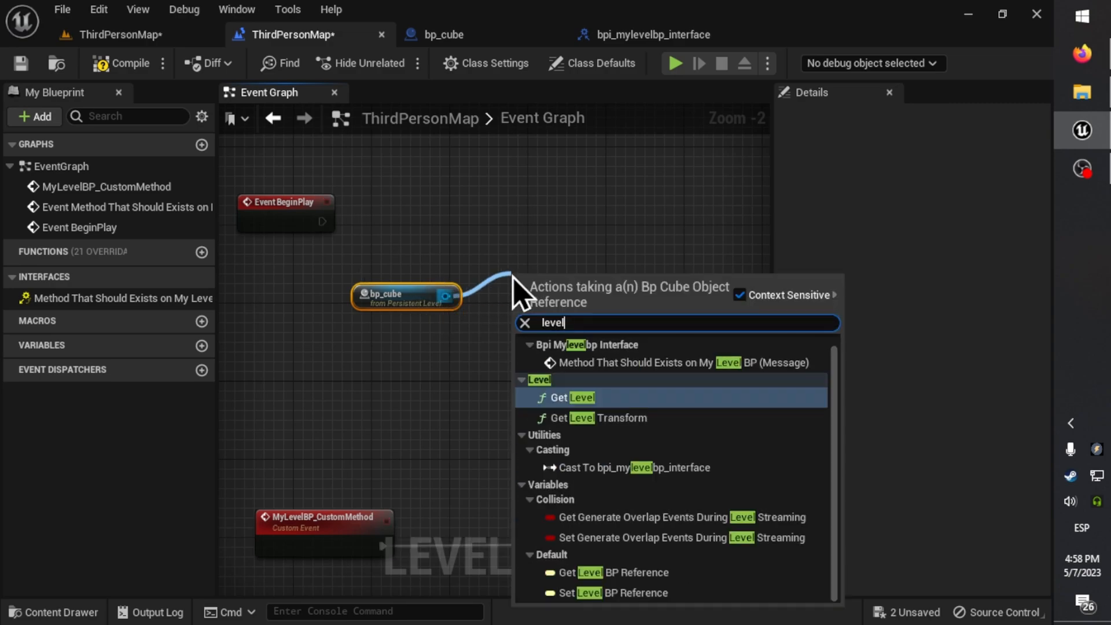
Add a Set Level BP Reference node for bp_cube and arrange the graph nodes.
{"action": "left_click", "coordinate": [611, 592]}
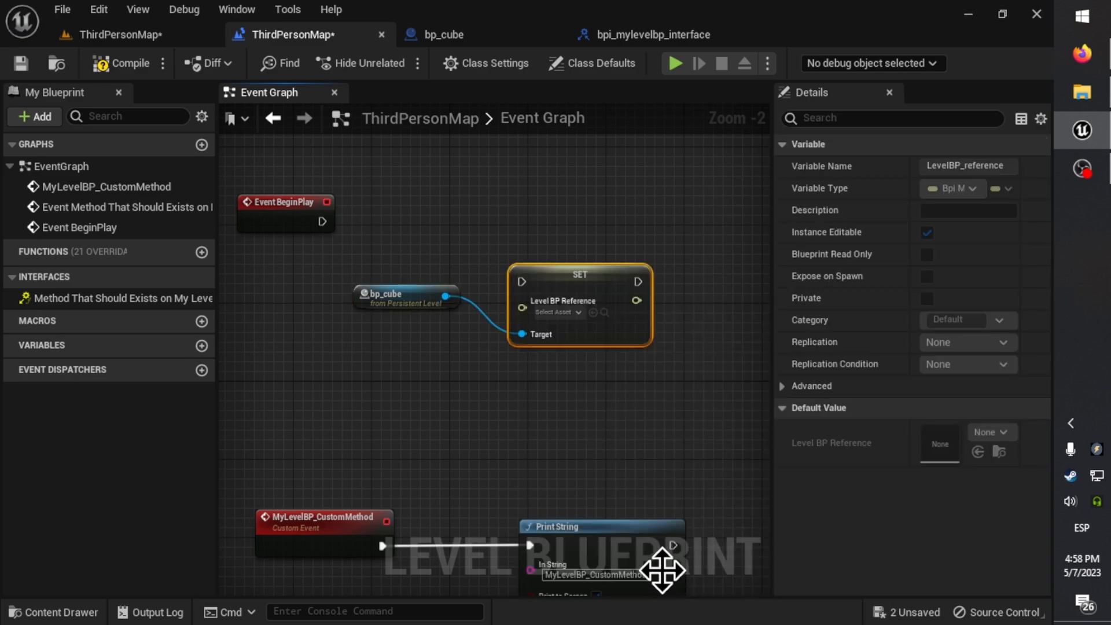
{"action": "left_click_drag", "start_coordinate": [317, 222], "coordinate": [516, 281]}
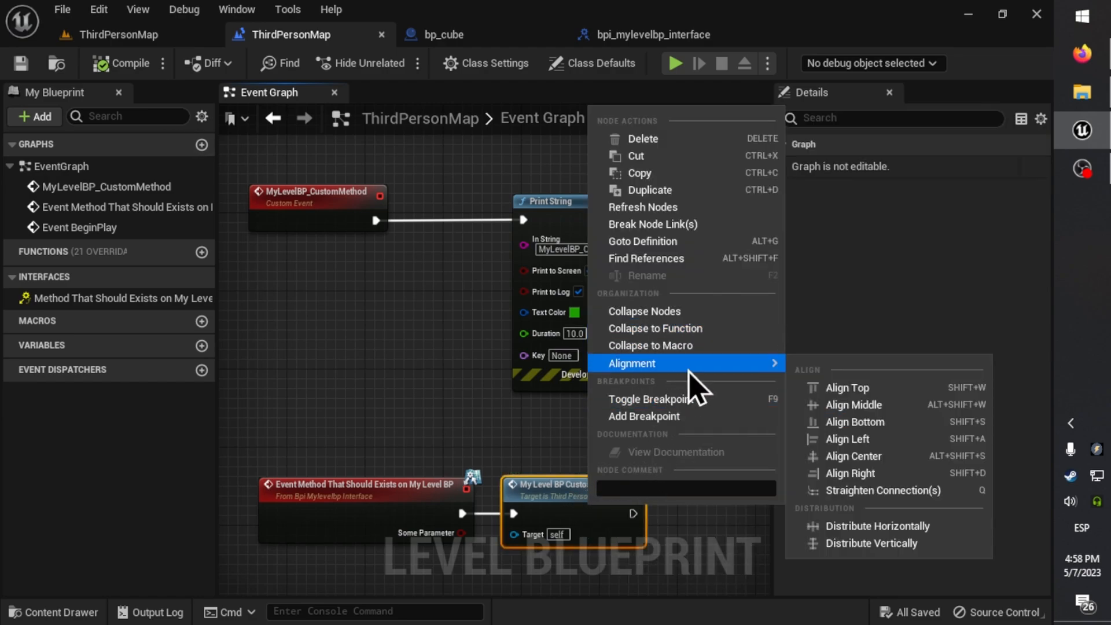
{"action": "left_click", "coordinate": [441, 34]}
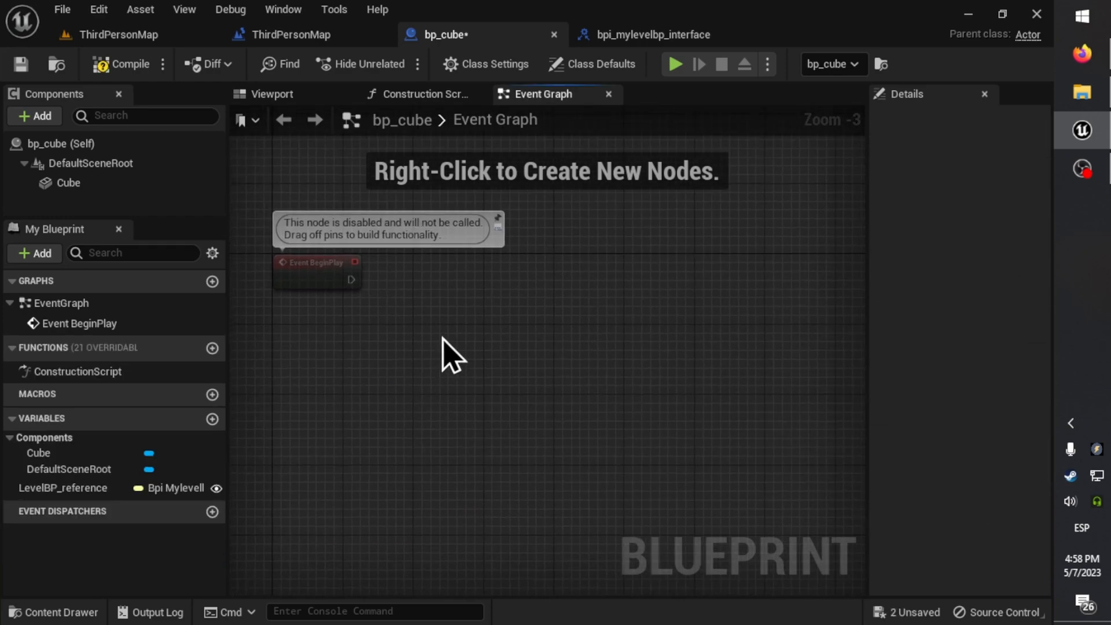
Add a Delay of 3.0 seconds after Event BeginPlay.
{"action": "left_click_drag", "start_coordinate": [352, 276], "coordinate": [440, 304]}
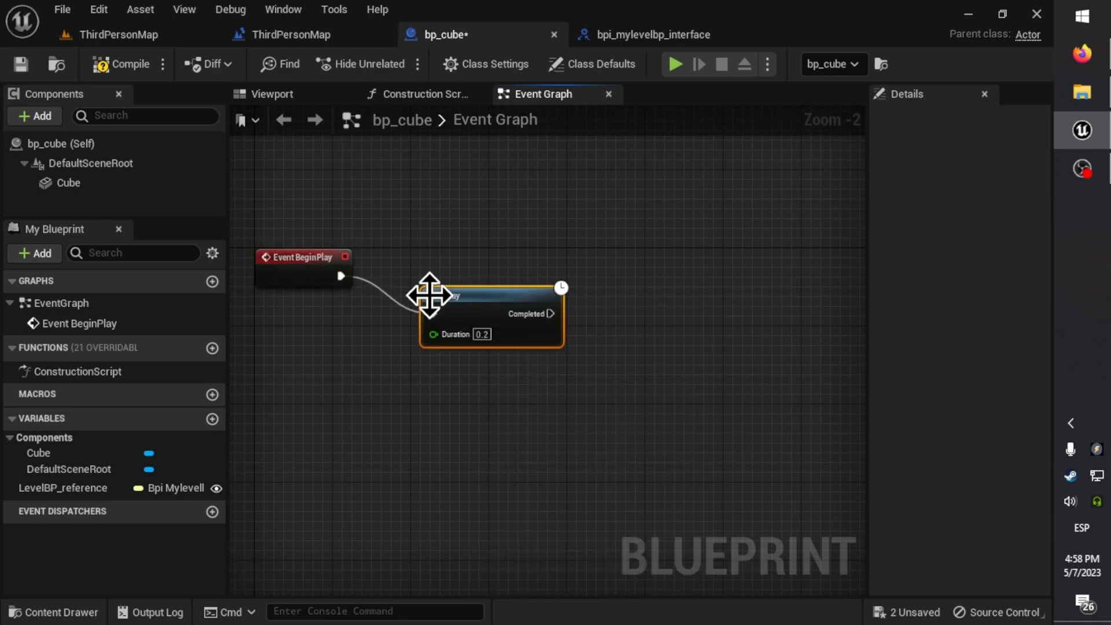
{"action": "type", "text": "3.0"}
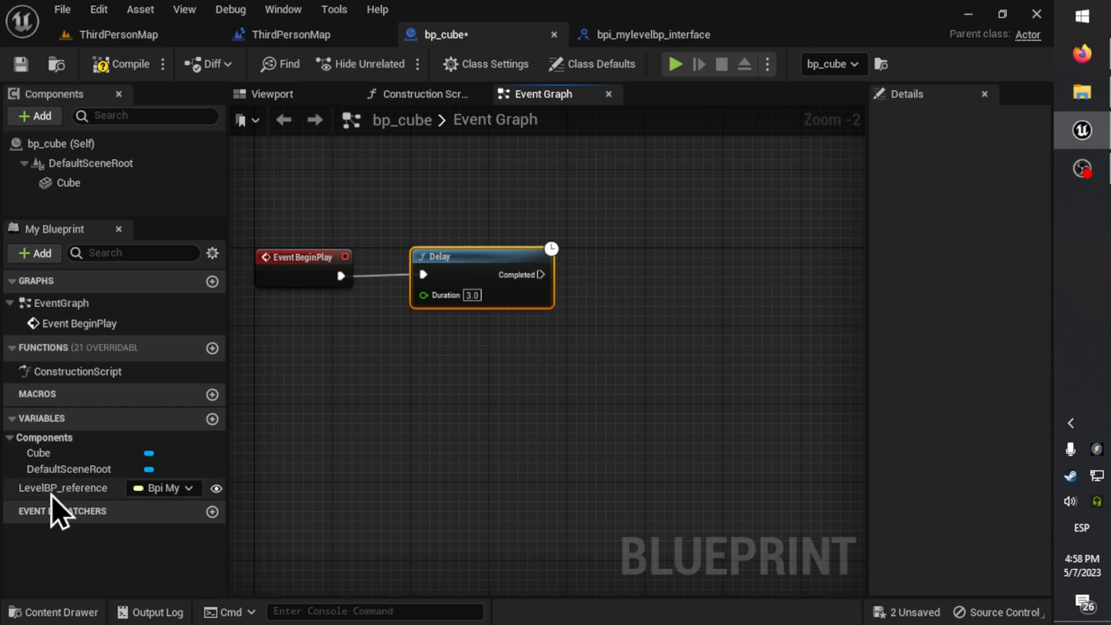
Call Method That Should Exists on My Level BP from a LevelBP_reference getter.
{"action": "left_click_drag", "start_coordinate": [63, 487], "coordinate": [617, 347]}
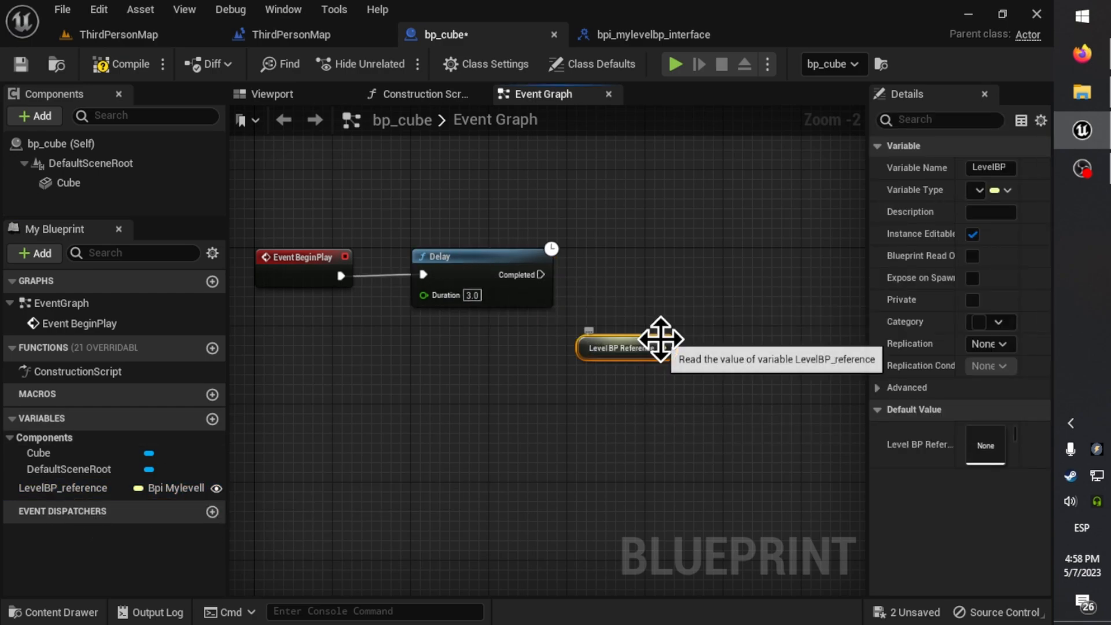
{"action": "left_click_drag", "start_coordinate": [661, 348], "coordinate": [697, 311]}
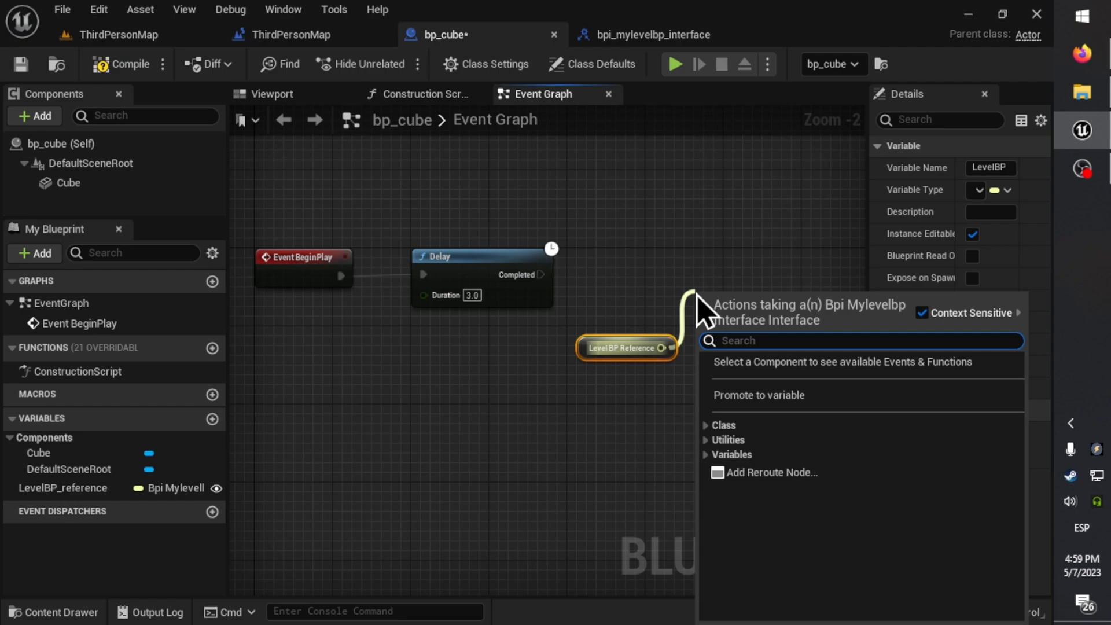
{"action": "type", "text": "sho"}
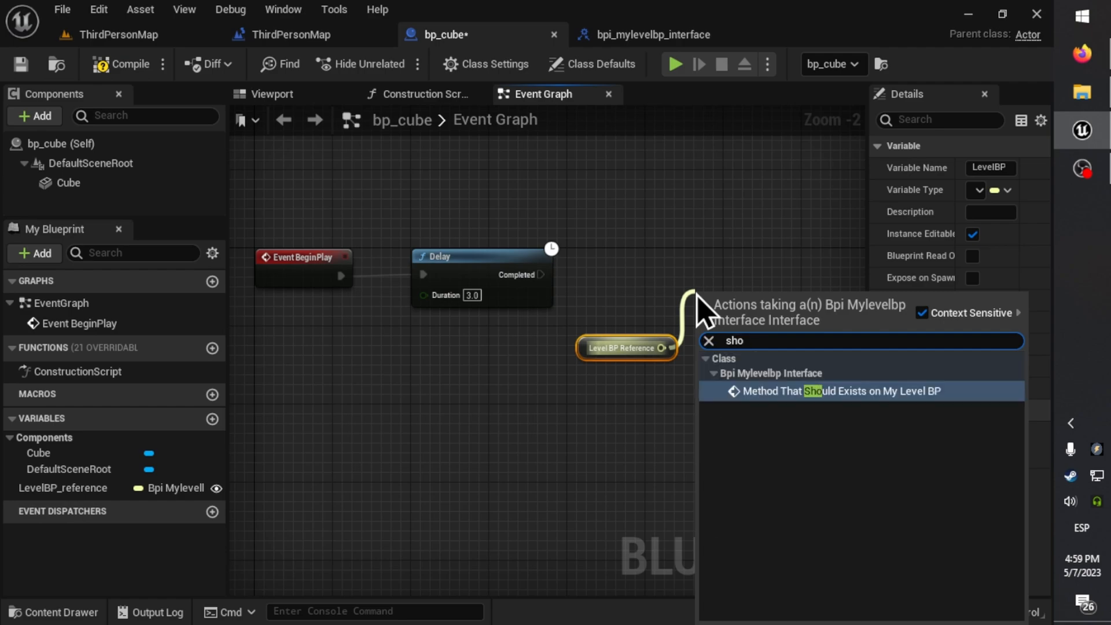
{"action": "left_click", "coordinate": [838, 389]}
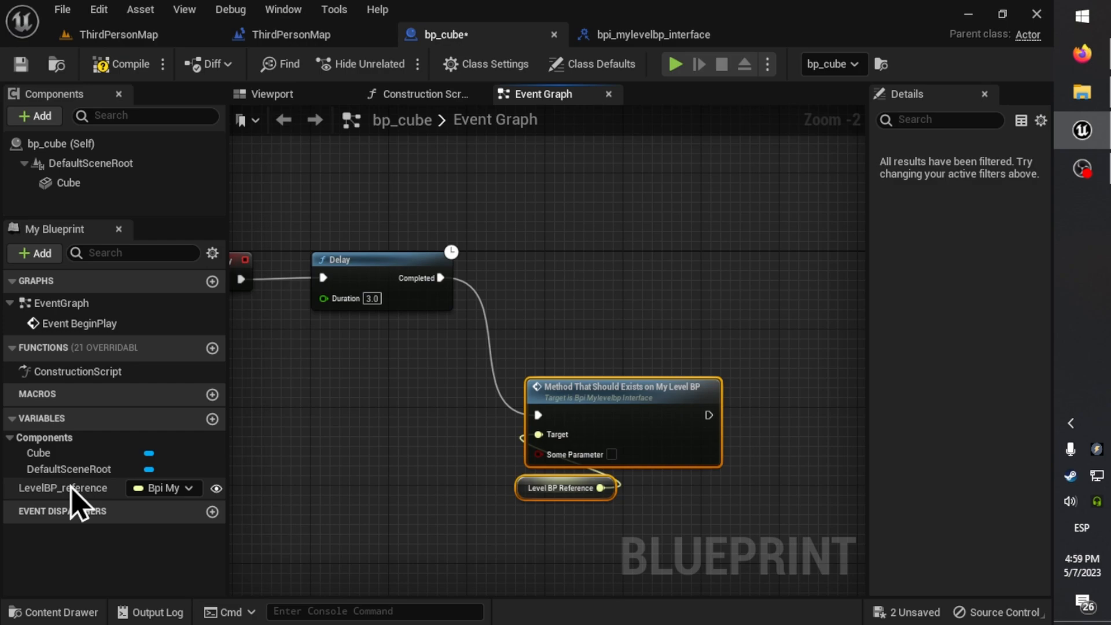
Guard the call with To Object (Interface) and Is Valid on LevelBP_reference, then save bp_cube.
{"action": "left_click", "coordinate": [63, 487]}
{"action": "type", "text": "valid"}
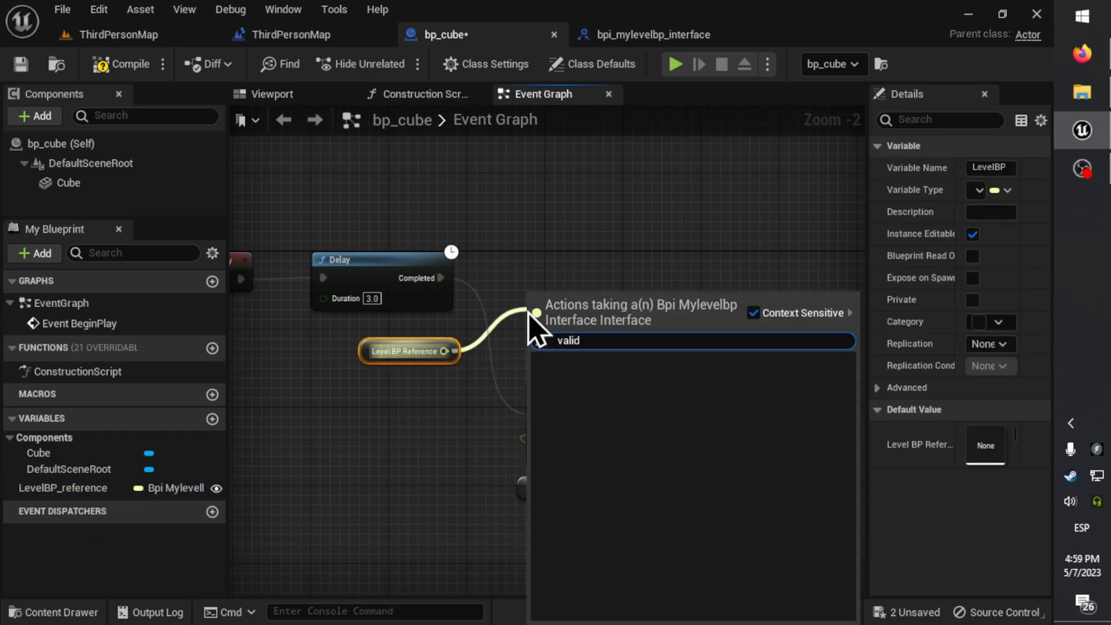
{"action": "type", "text": "obj"}
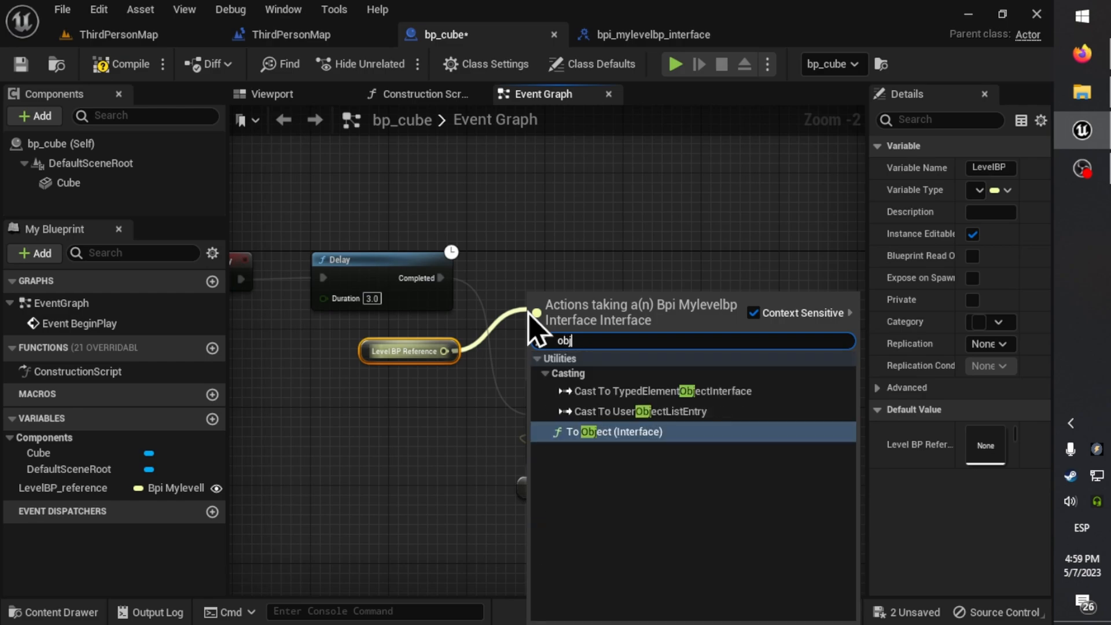
{"action": "left_click", "coordinate": [613, 432]}
{"action": "type", "text": "val"}
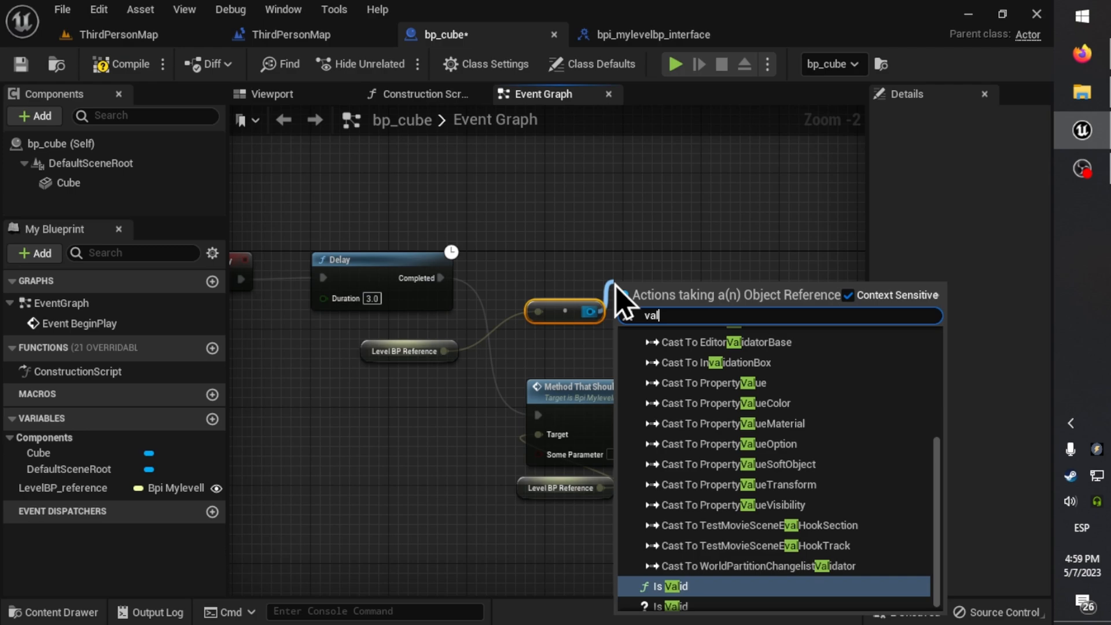
{"action": "type", "text": "id"}
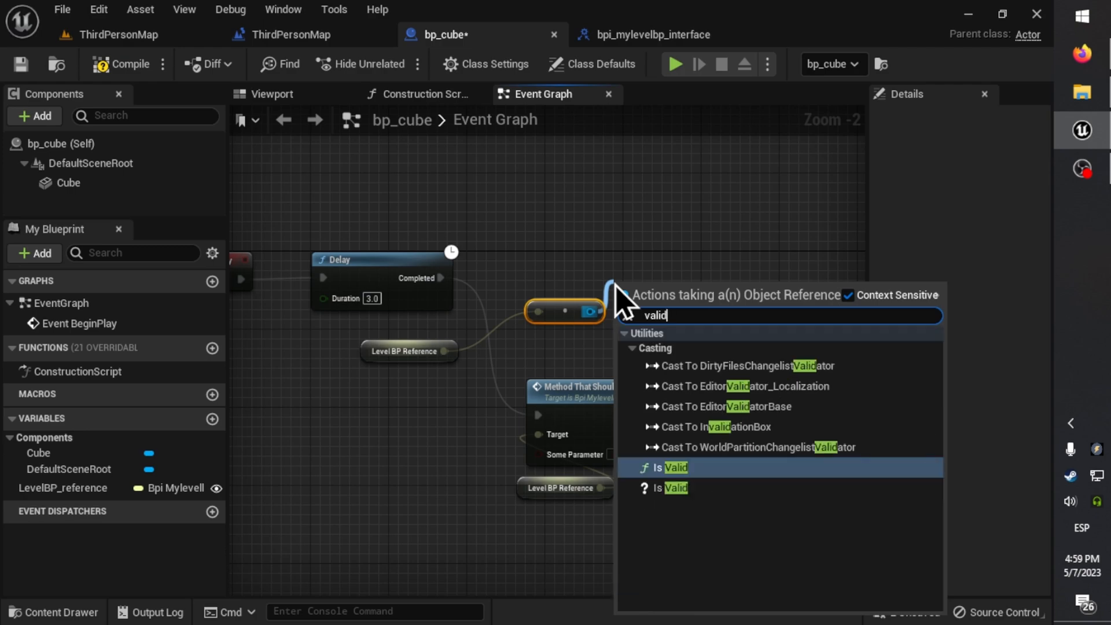
{"action": "left_click", "coordinate": [667, 466]}
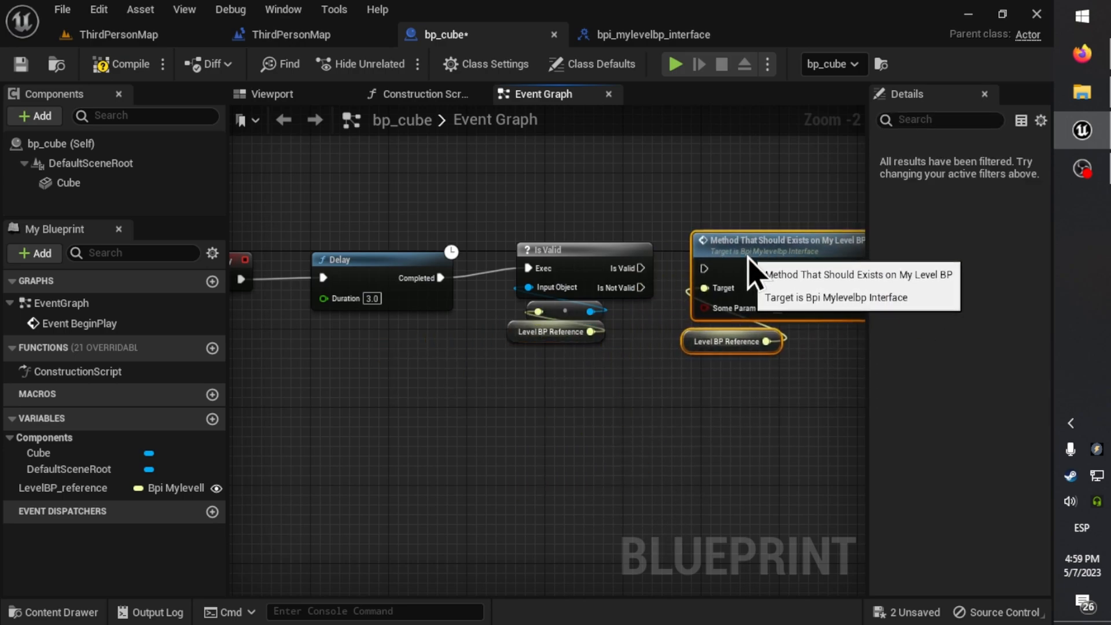
{"action": "mouse_move", "coordinate": [835, 548]}
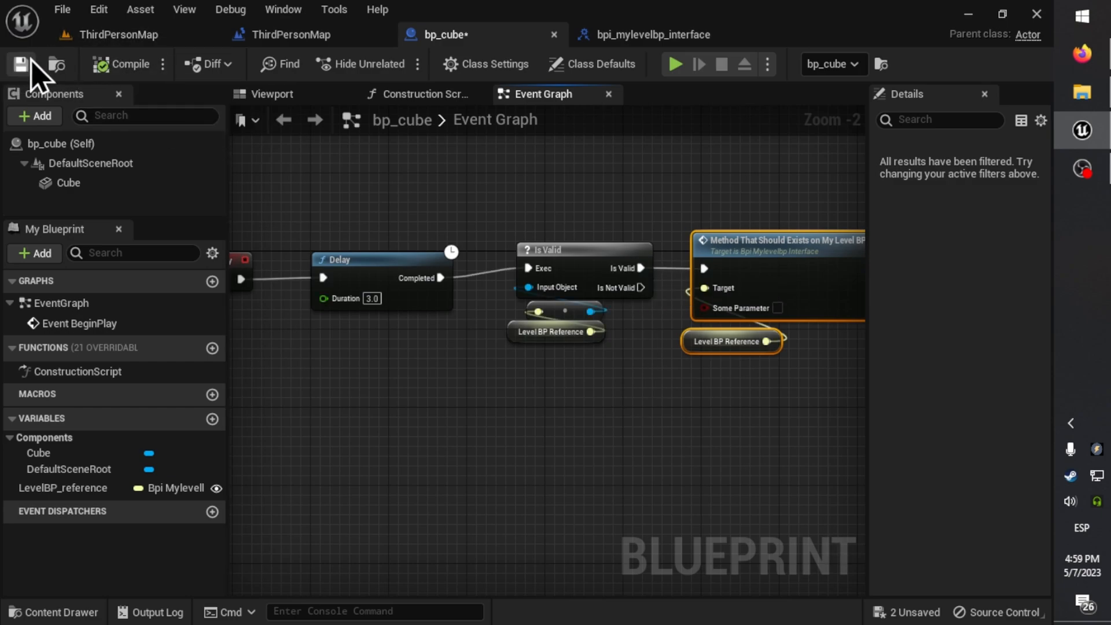
{"action": "left_click", "coordinate": [117, 33]}
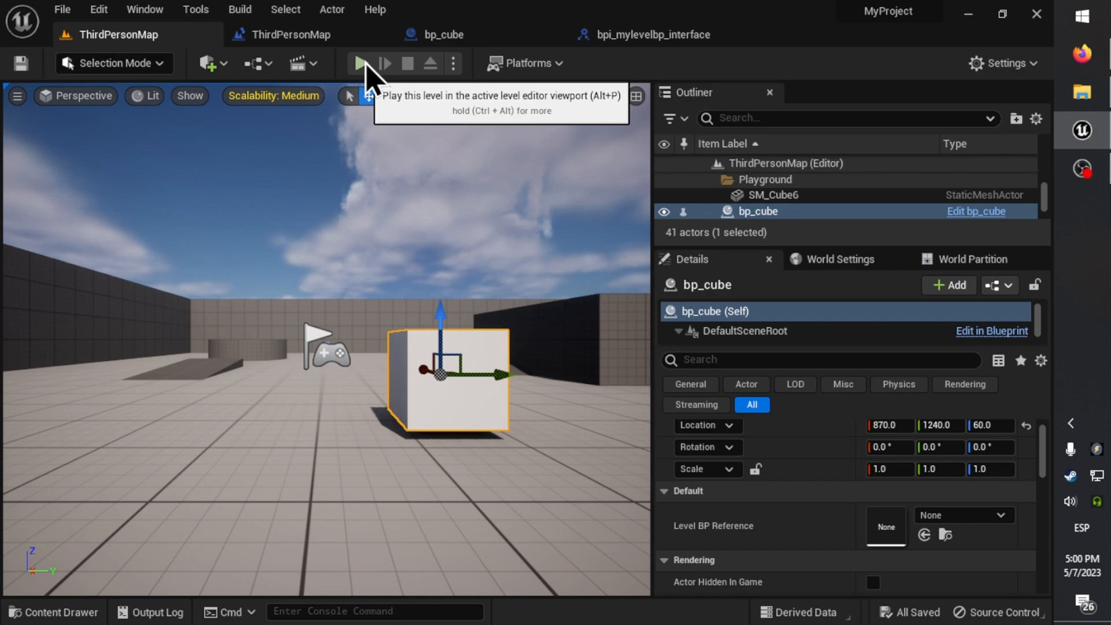
Play the level, hit the Is Valid breakpoint, and step over into the method call.
{"action": "left_click", "coordinate": [358, 64]}
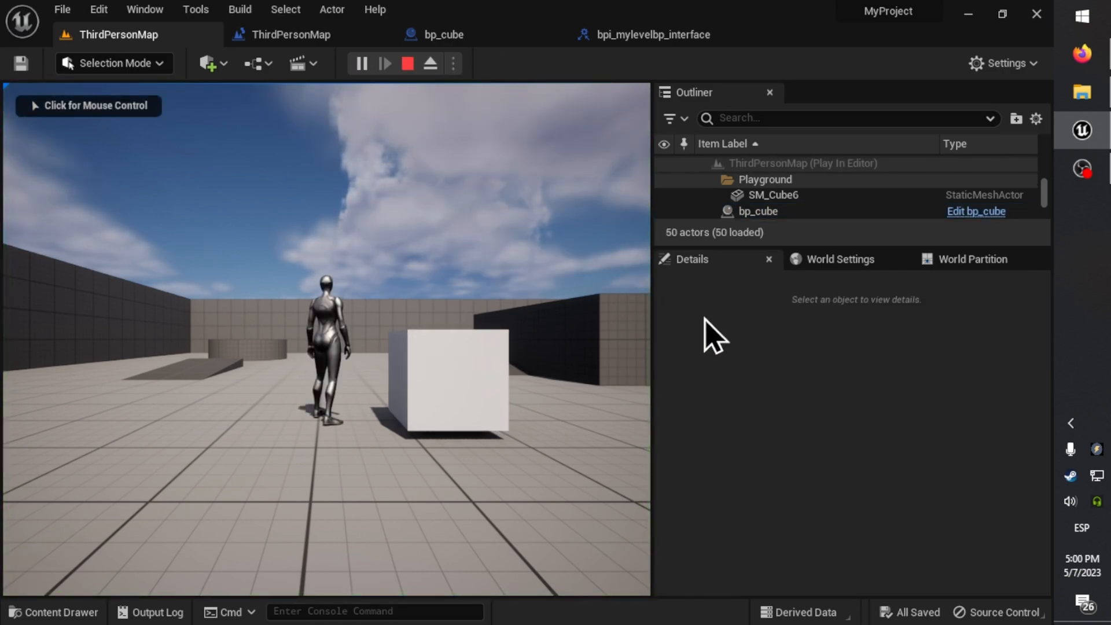
{"action": "left_click", "coordinate": [442, 33]}
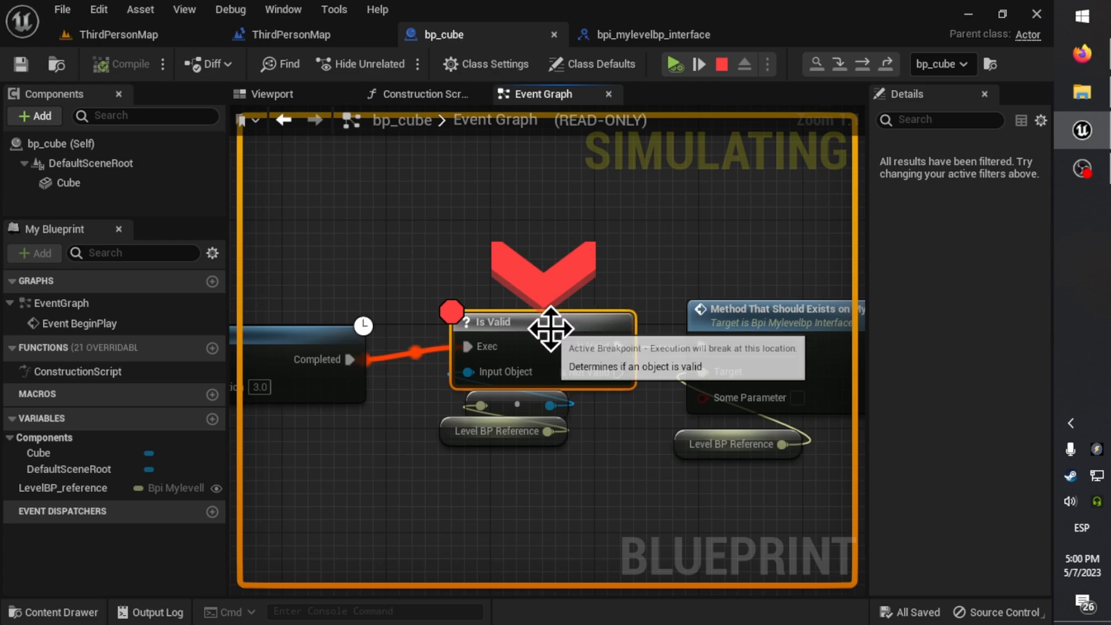
{"action": "left_click", "coordinate": [862, 63]}
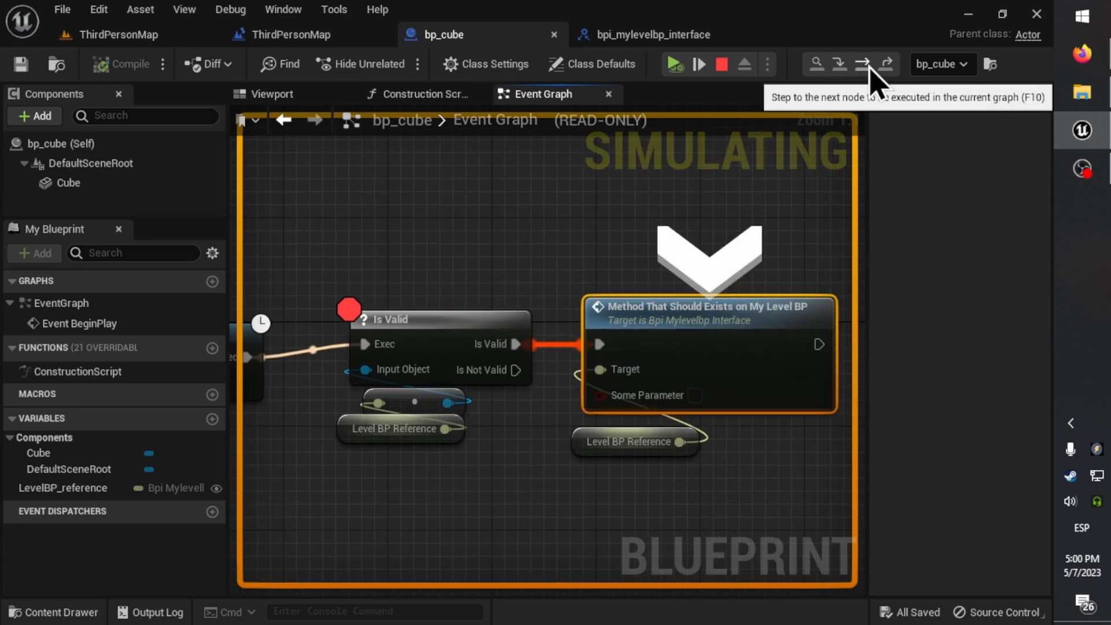